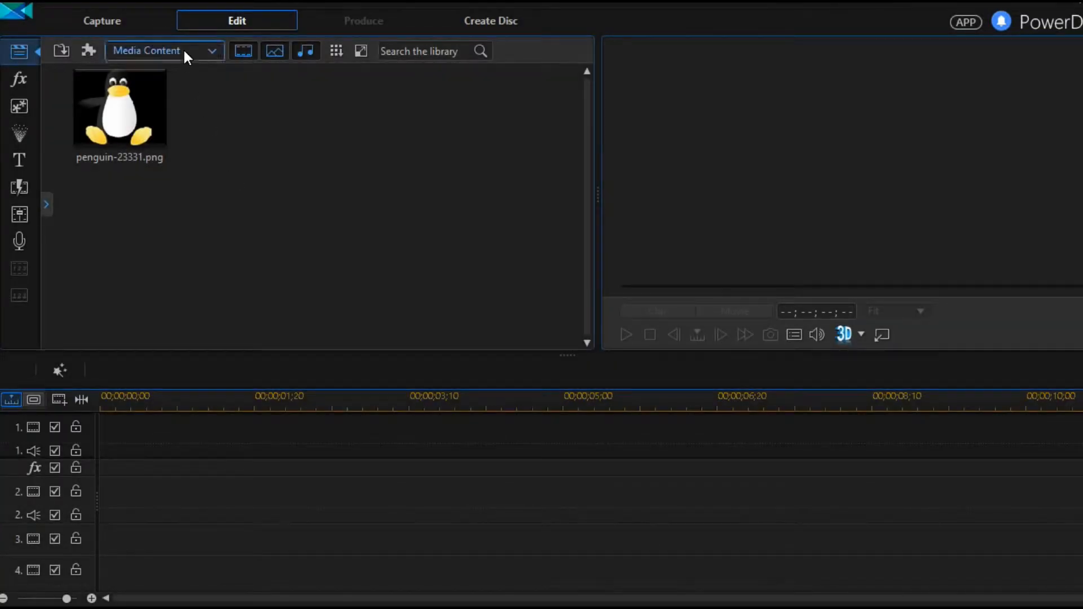
# Put the 4,48,239 blue color board on video track 1, then return to Media Content
pyautogui.click(164, 50)
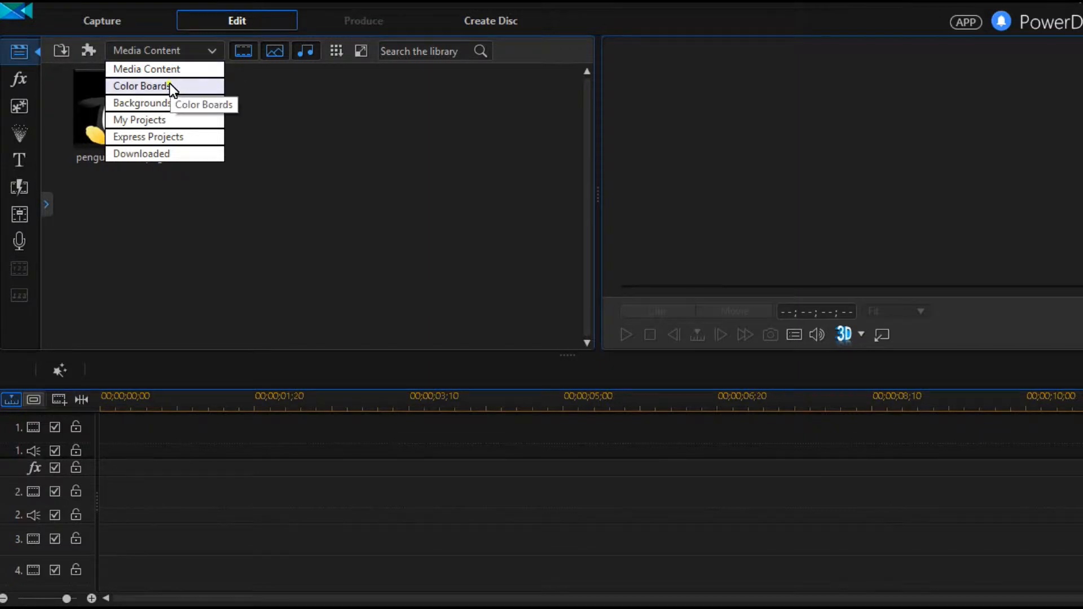
pyautogui.click(141, 86)
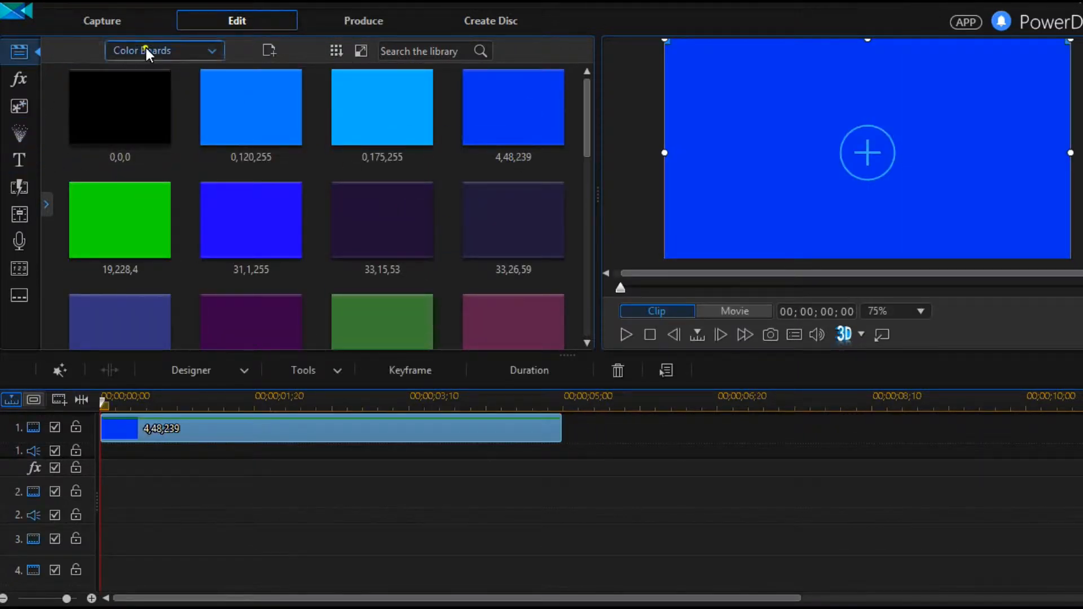
pyautogui.click(164, 51)
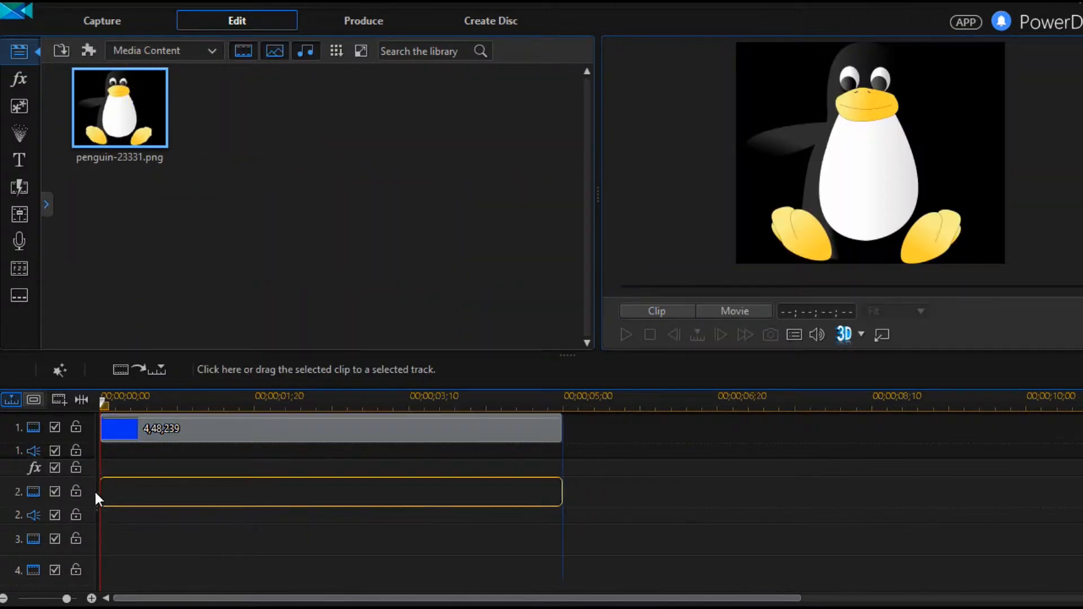
# Place penguin-23331.png on video track 2 and move it toward the upper right of the frame
pyautogui.moveTo(120, 107); pyautogui.dragTo(330, 492)
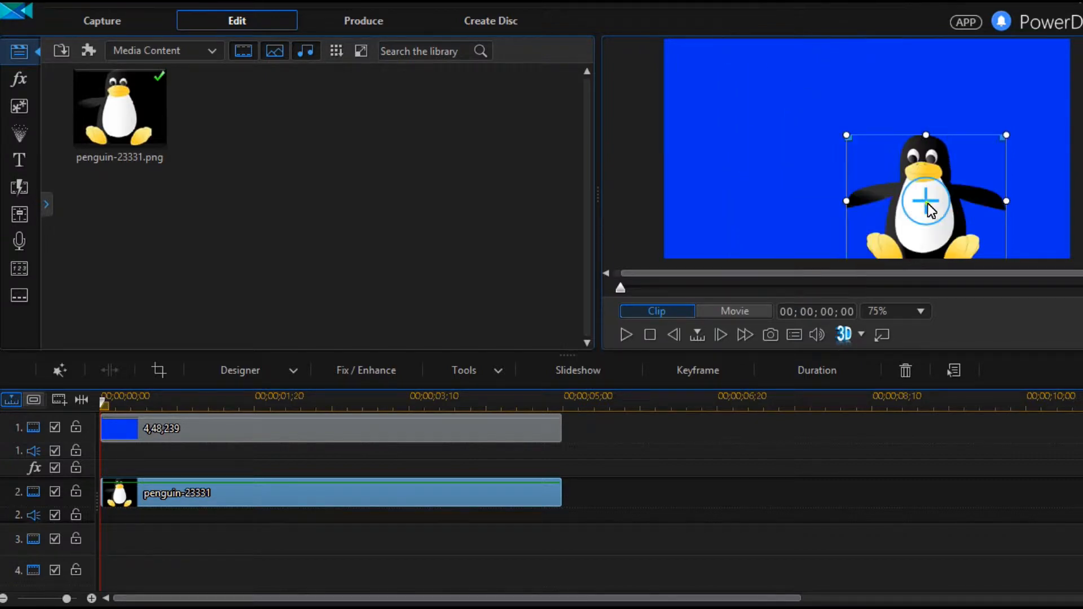
pyautogui.moveTo(926, 210); pyautogui.dragTo(940, 171)
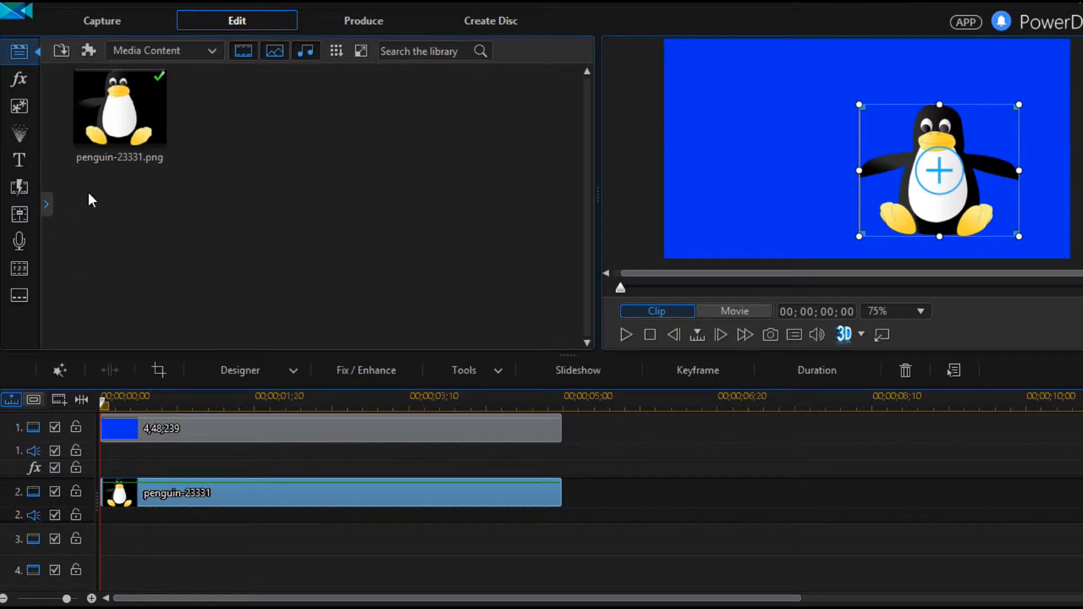
# Drop the Default title template from the Title Room onto video track 3
pyautogui.click(19, 160)
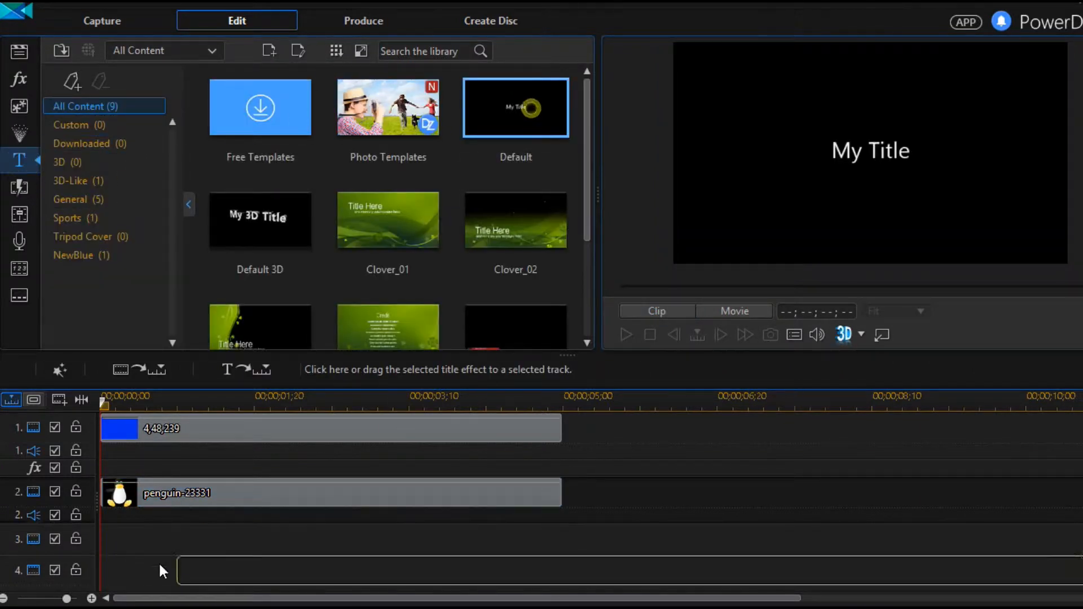
pyautogui.click(345, 492)
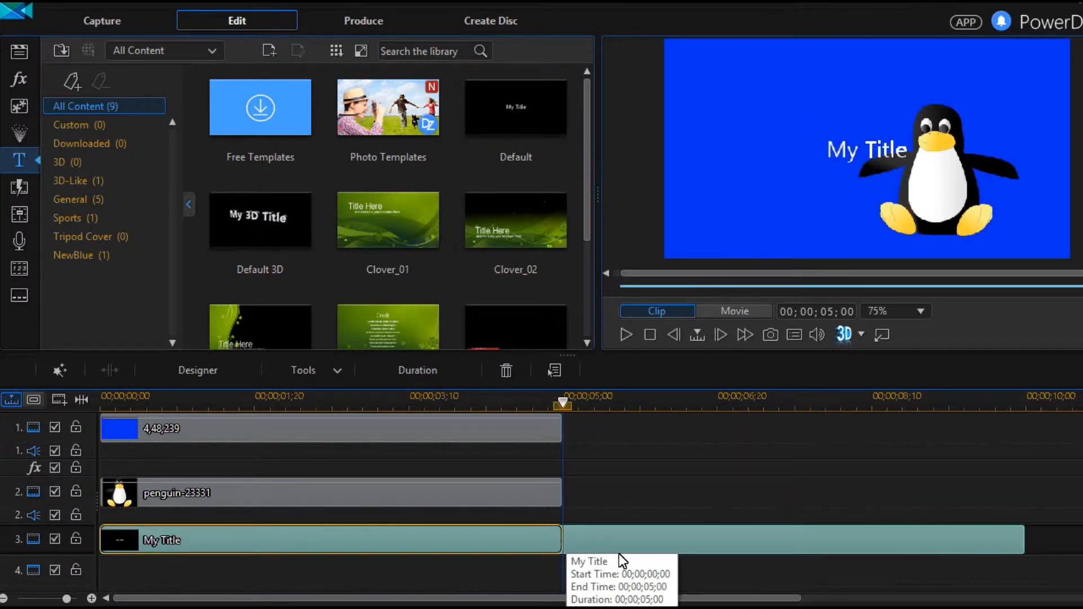
pyautogui.moveTo(359, 577)
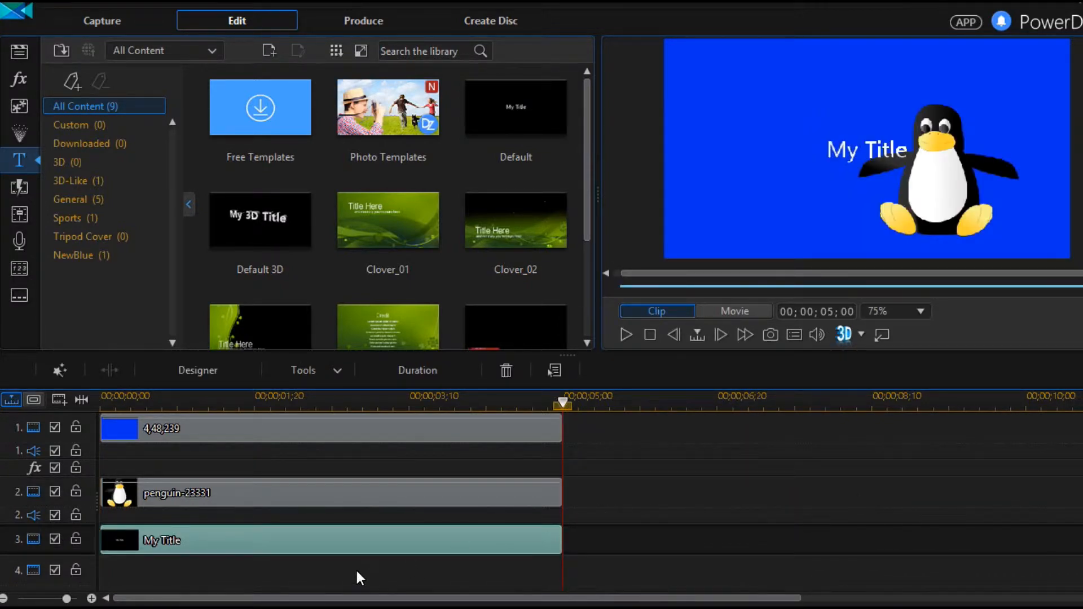
pyautogui.moveTo(371, 553)
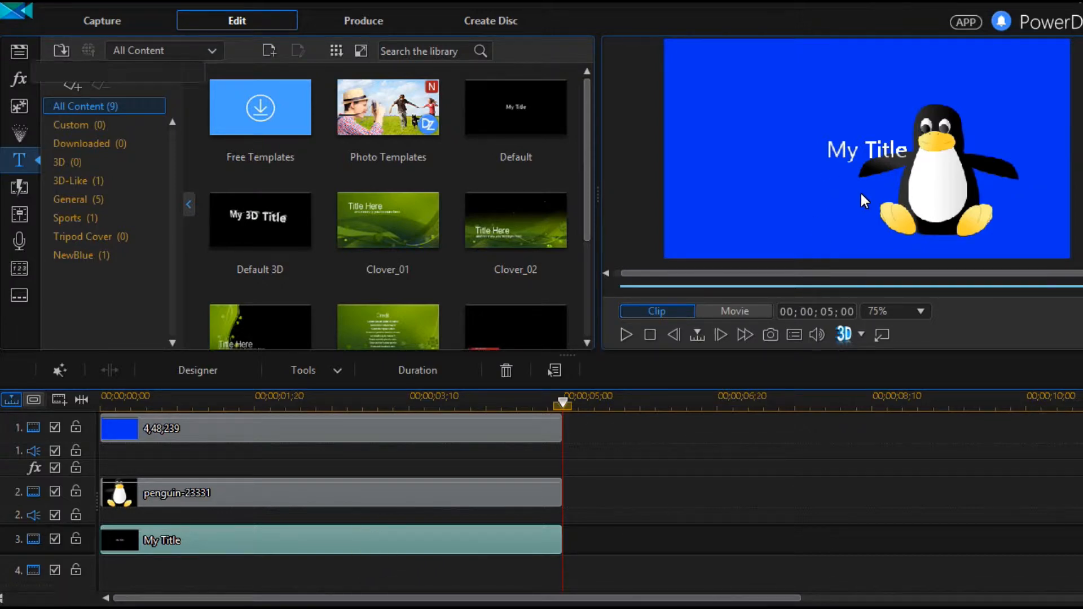
# Change the title text to 'Happy Pengu' in bold at font size 30
pyautogui.doubleClick(161, 540)
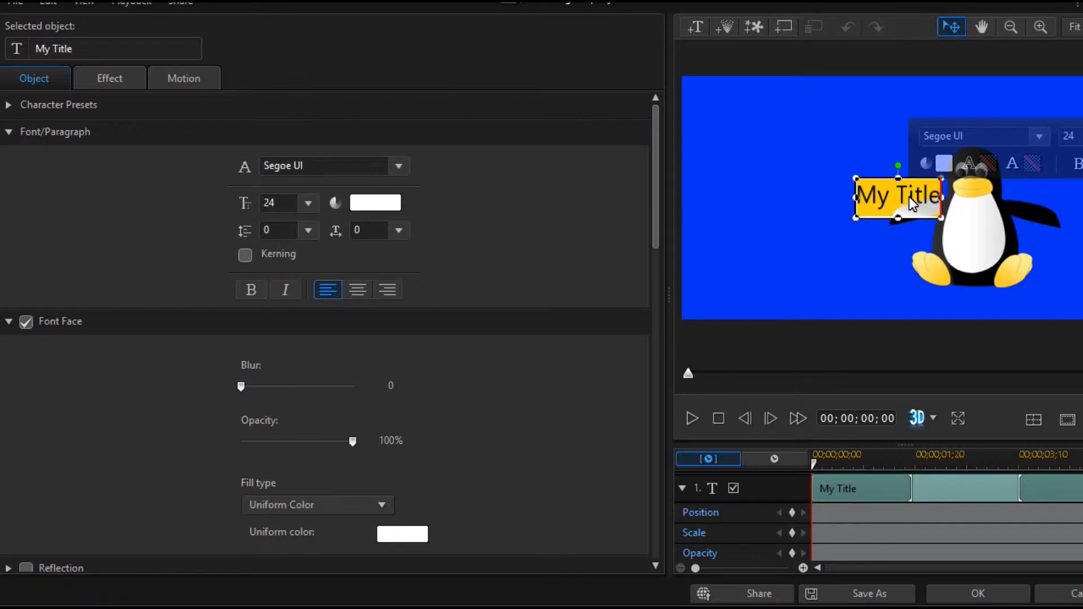
pyautogui.write('Happy')
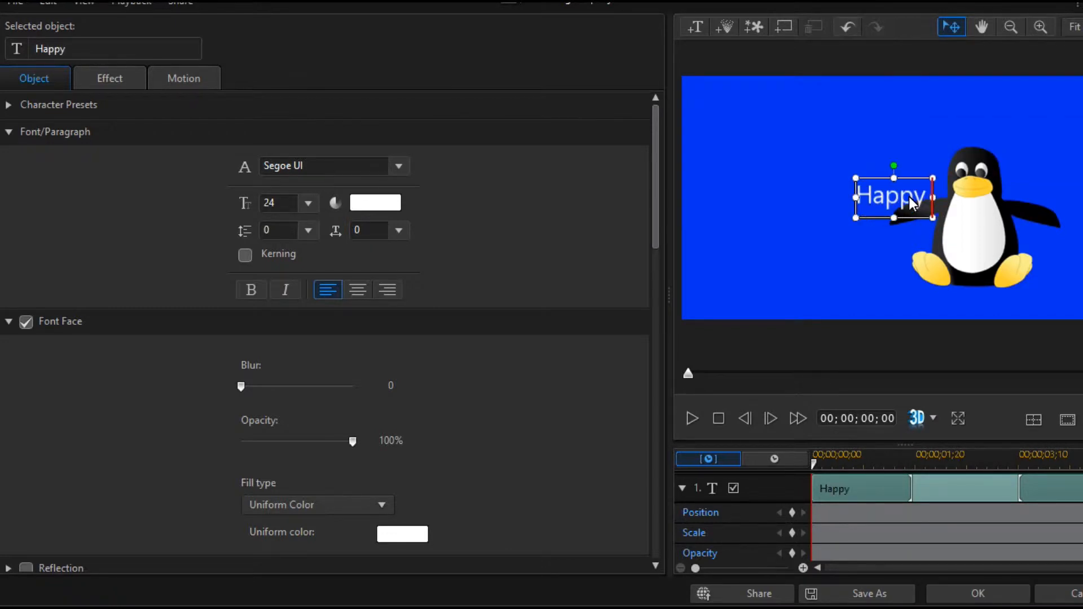
pyautogui.write('Pengu')
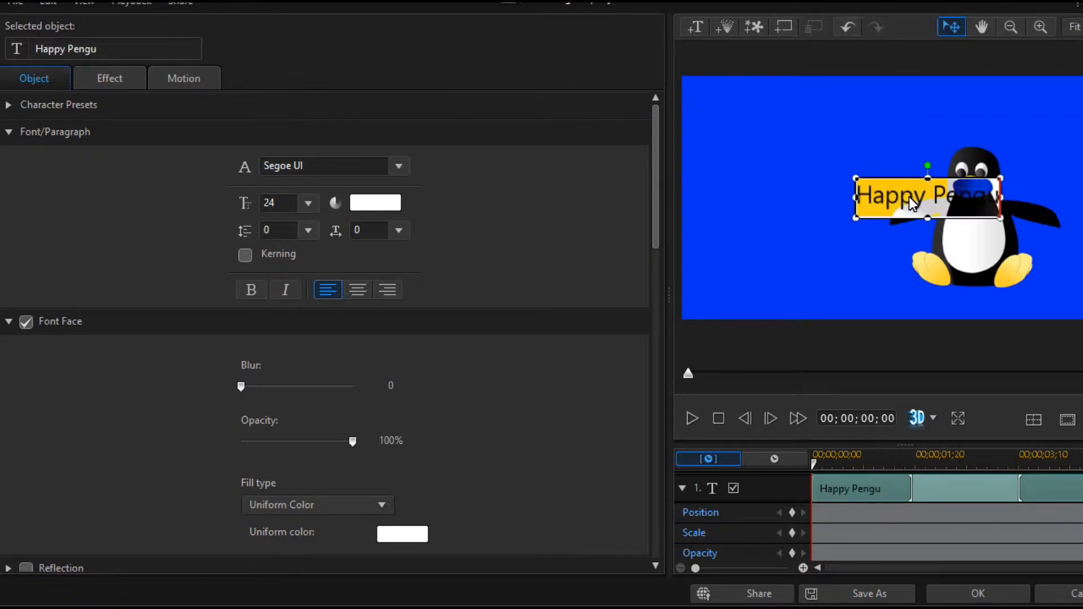
pyautogui.click(246, 255)
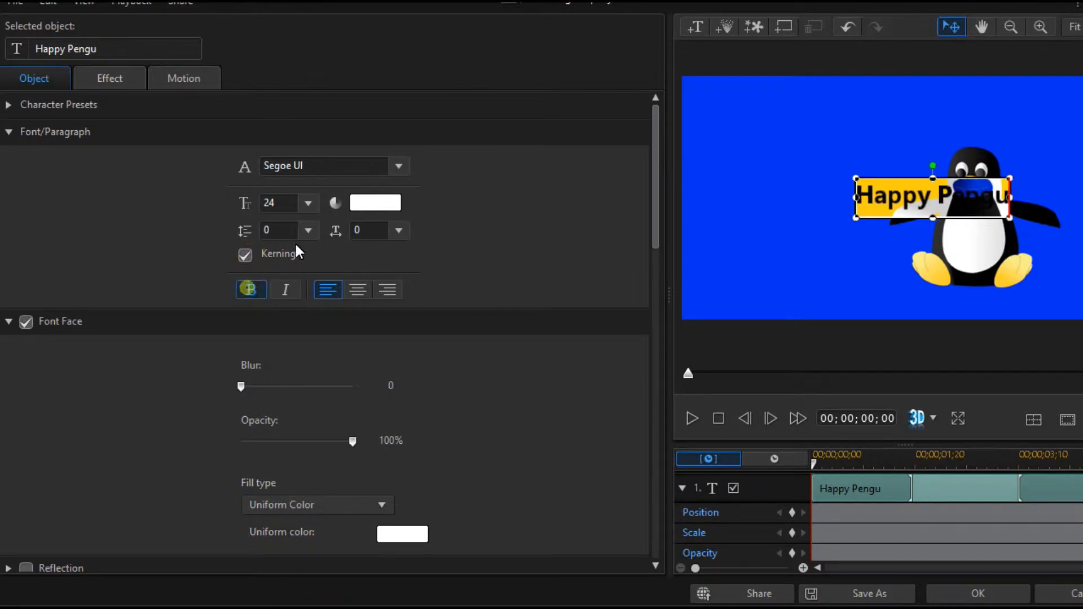
pyautogui.write('30')
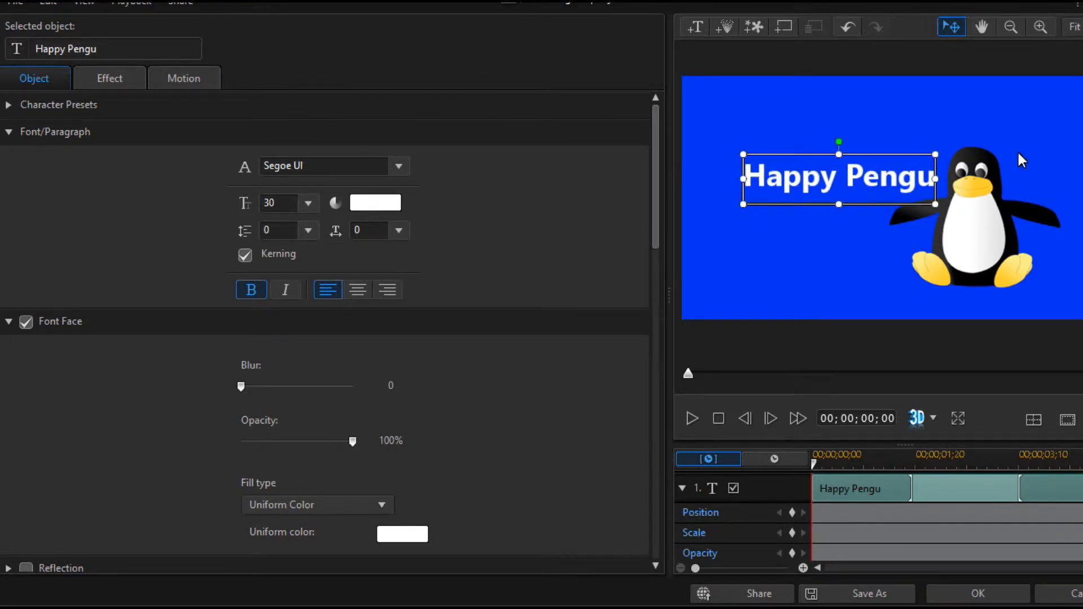
pyautogui.moveTo(1002, 553)
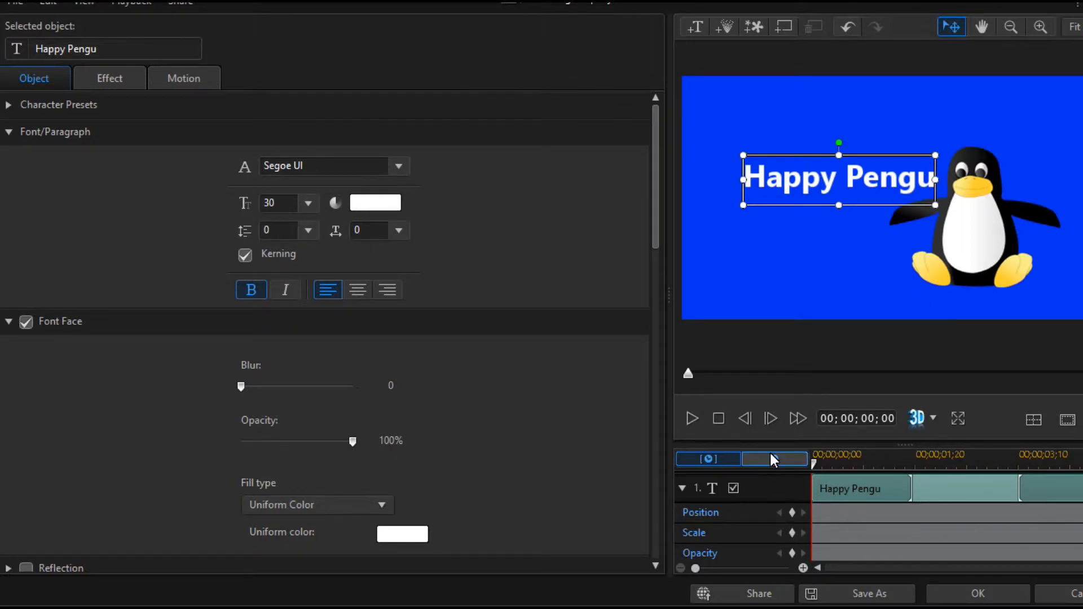
# Give the title a Fade starting effect and play and scrub the fade-in preview
pyautogui.click(109, 78)
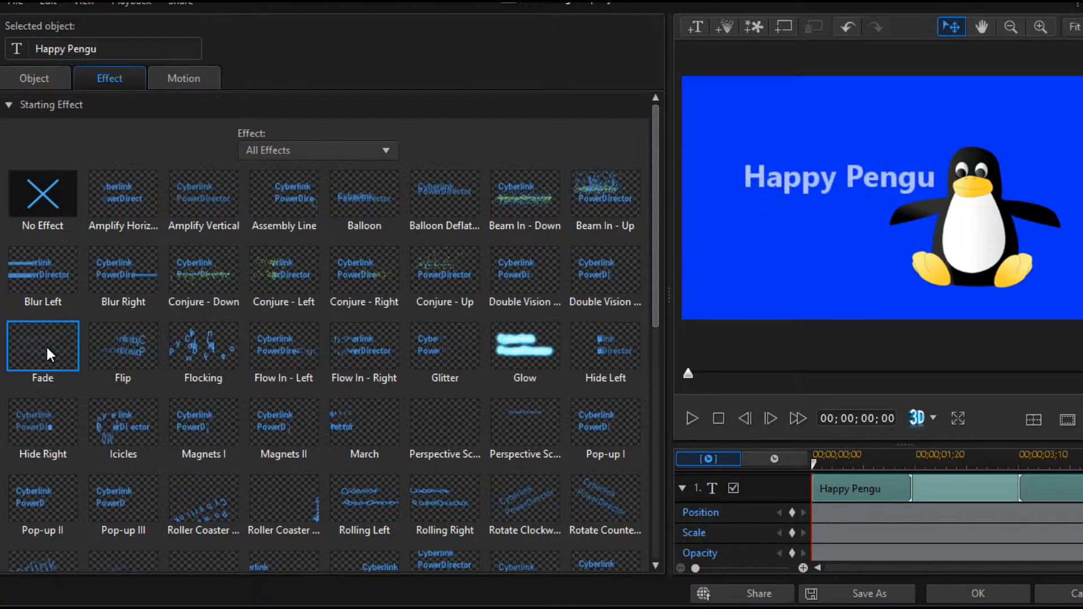
pyautogui.click(838, 178)
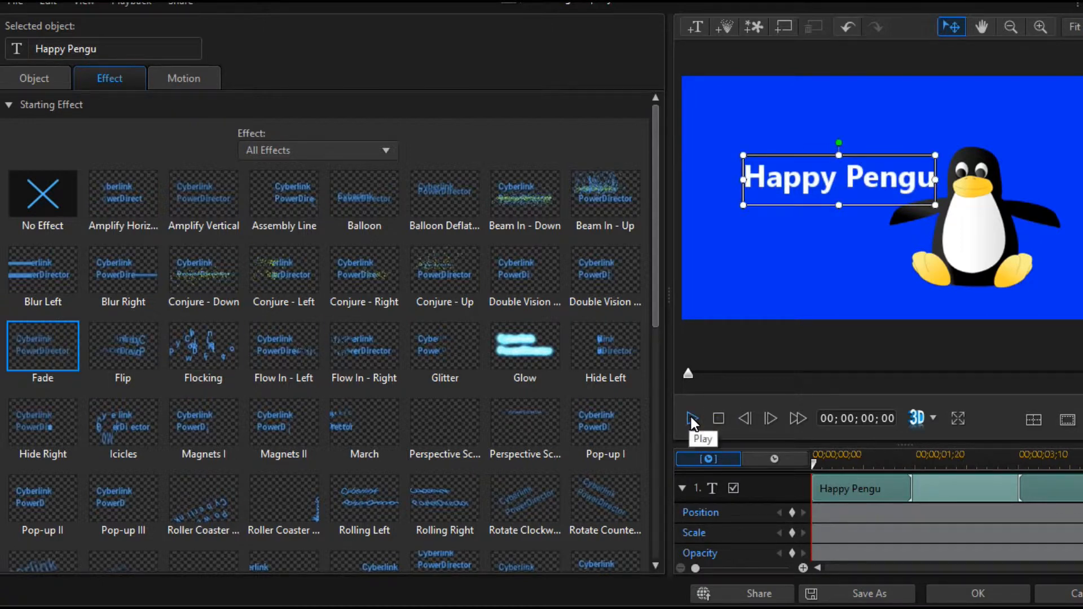
pyautogui.click(692, 418)
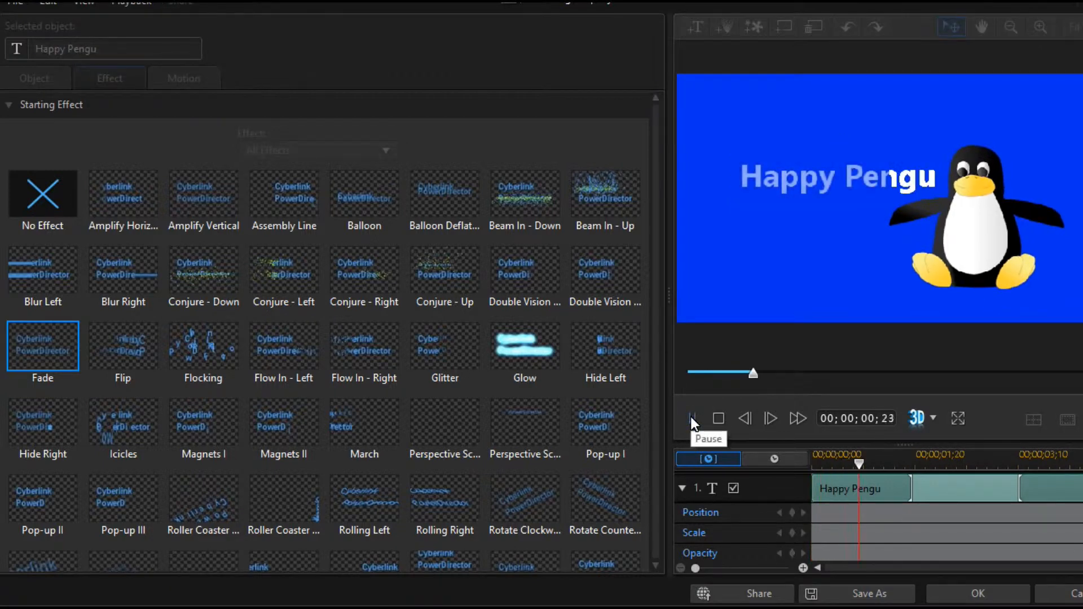
pyautogui.click(692, 418)
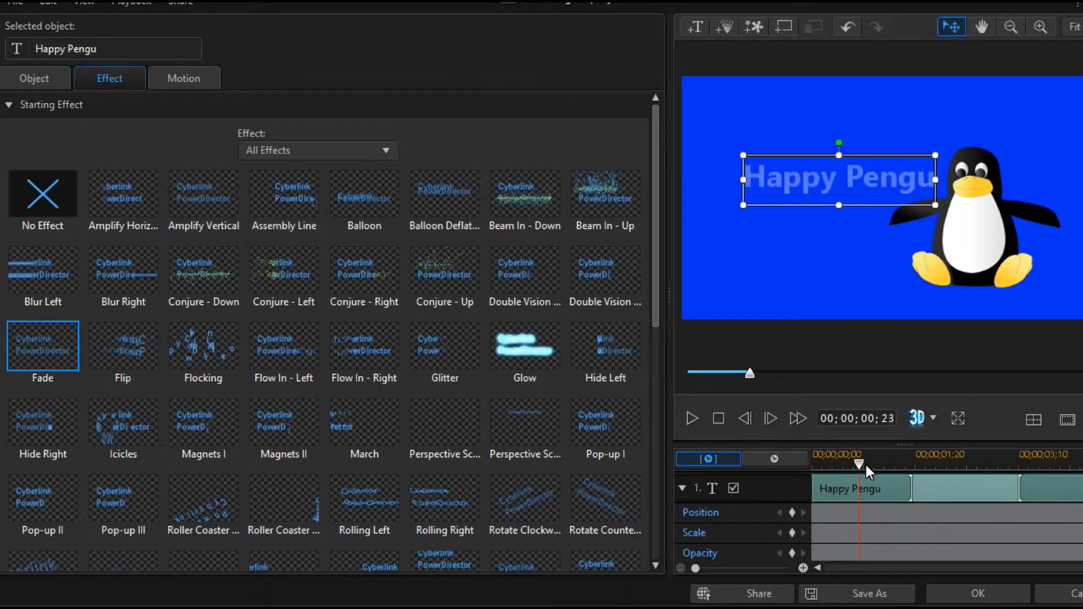
pyautogui.click(717, 418)
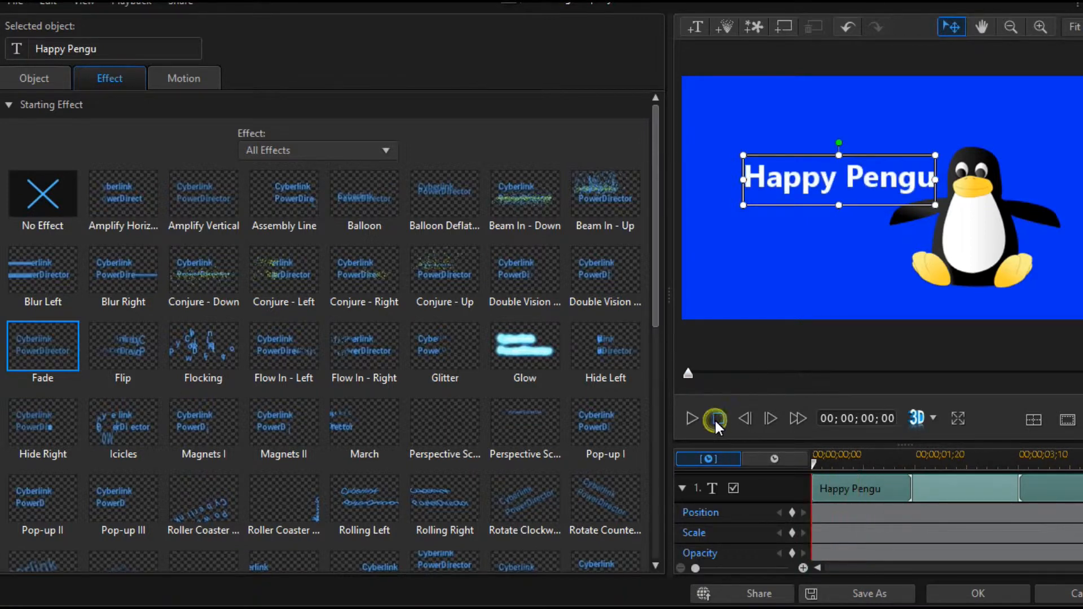
pyautogui.click(692, 418)
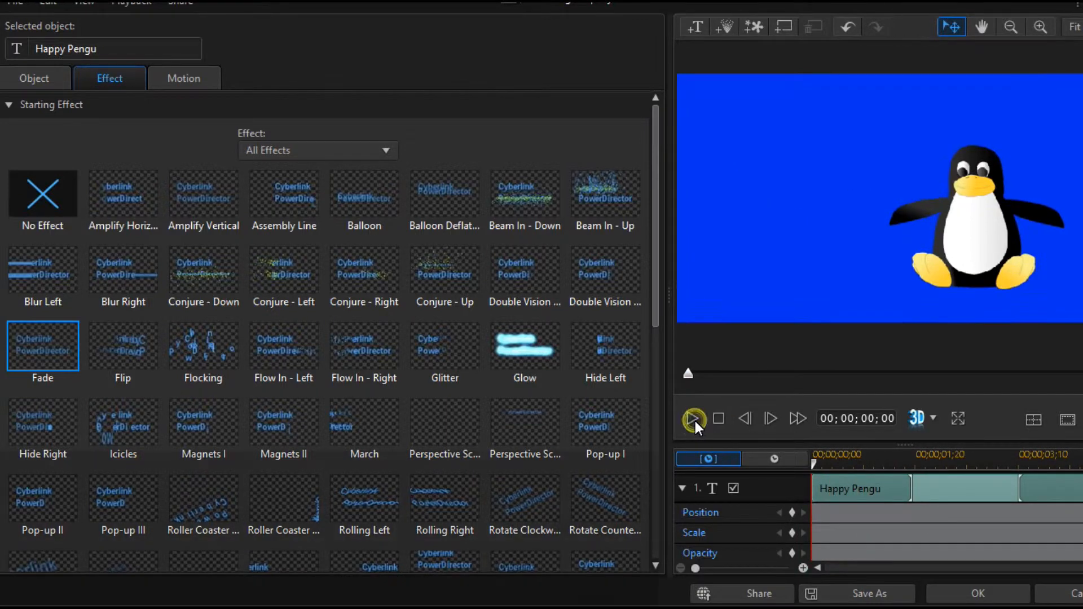
pyautogui.click(693, 418)
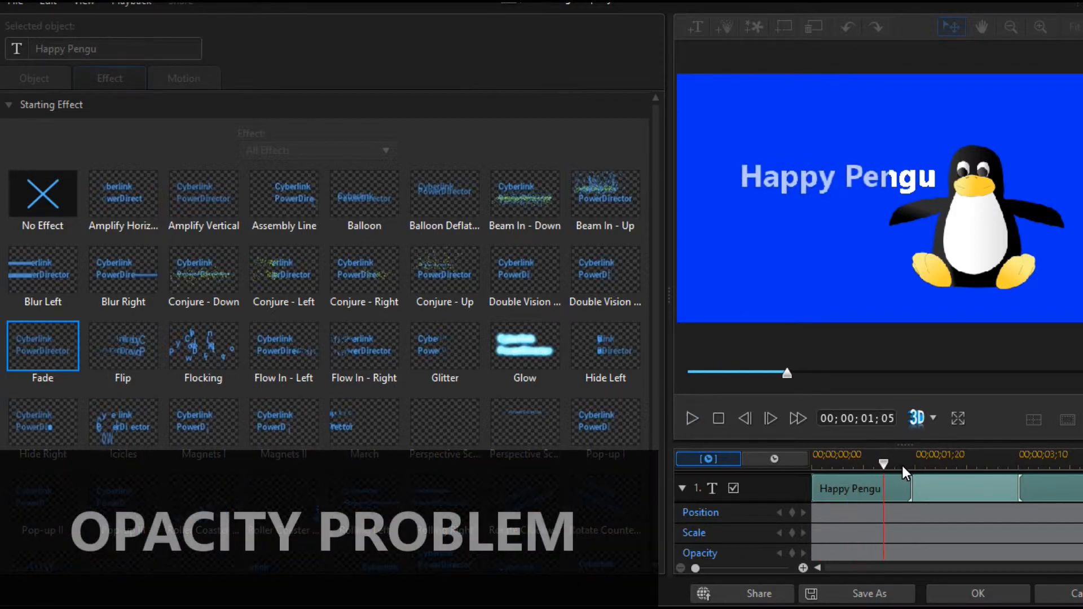
pyautogui.moveTo(884, 464); pyautogui.dragTo(822, 464)
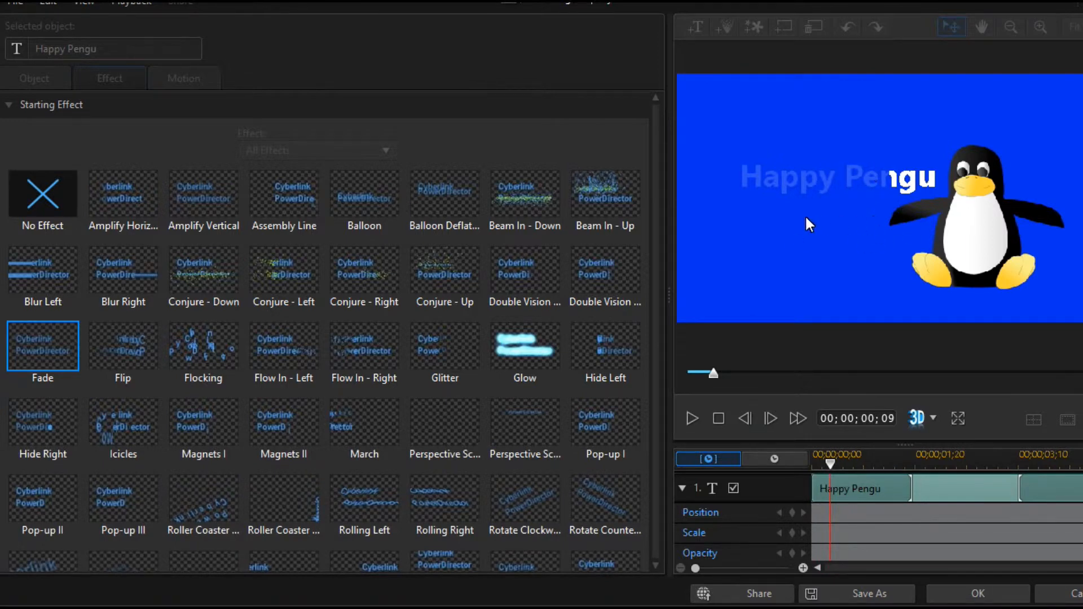
pyautogui.moveTo(65, 347)
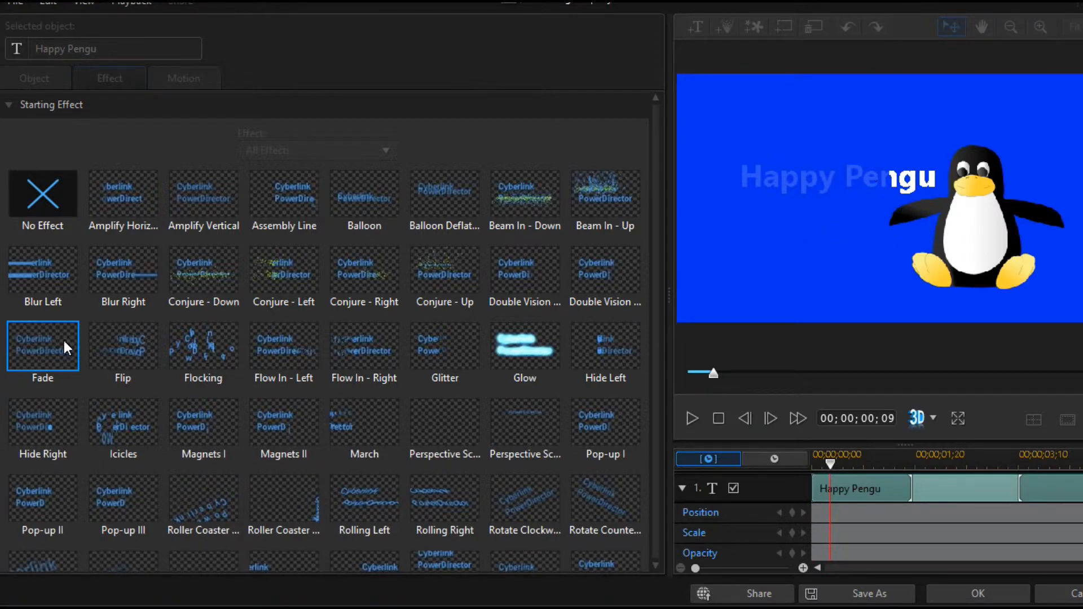
# Set the title's Starting Effect to No Effect
pyautogui.click(726, 418)
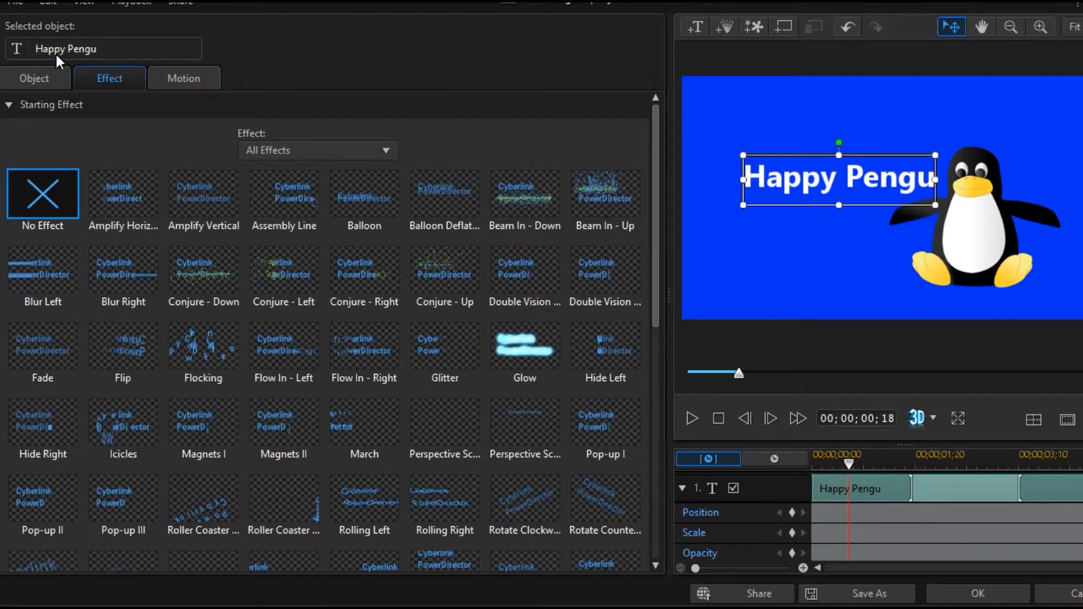
# Preview the title's opacity keyframe fade-in in Object properties, then apply the design with OK
pyautogui.click(34, 78)
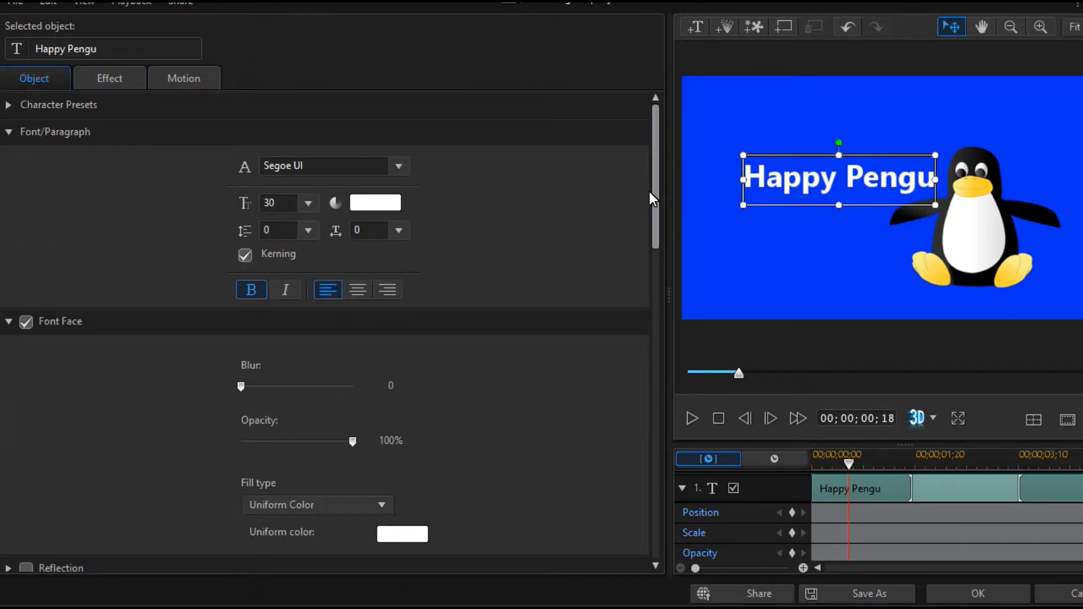
pyautogui.scroll(-3)
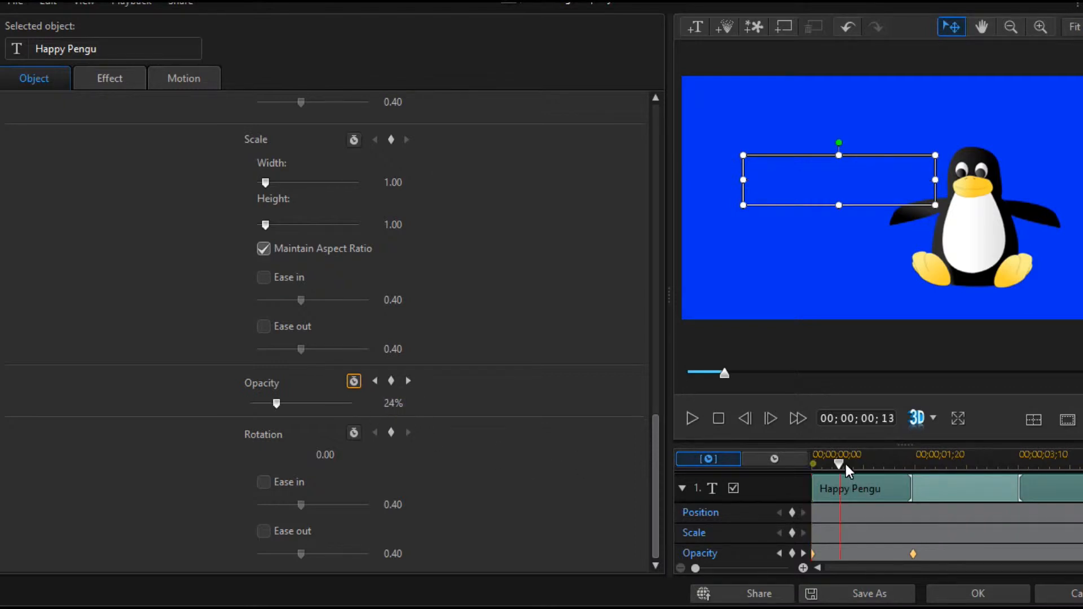
pyautogui.moveTo(839, 463); pyautogui.dragTo(847, 473)
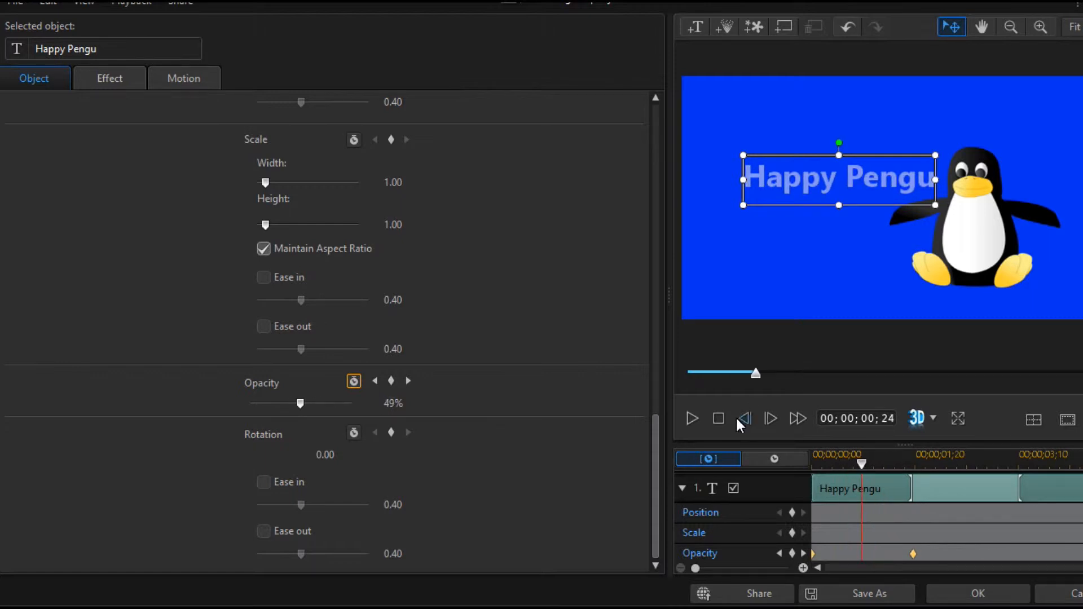
pyautogui.click(692, 419)
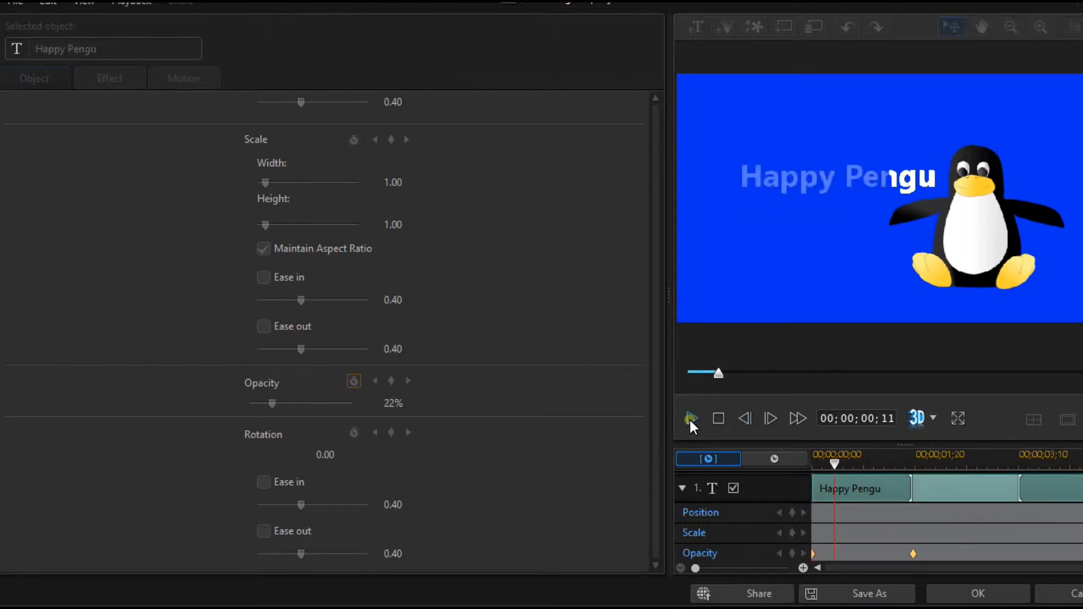
pyautogui.moveTo(834, 464); pyautogui.dragTo(824, 464)
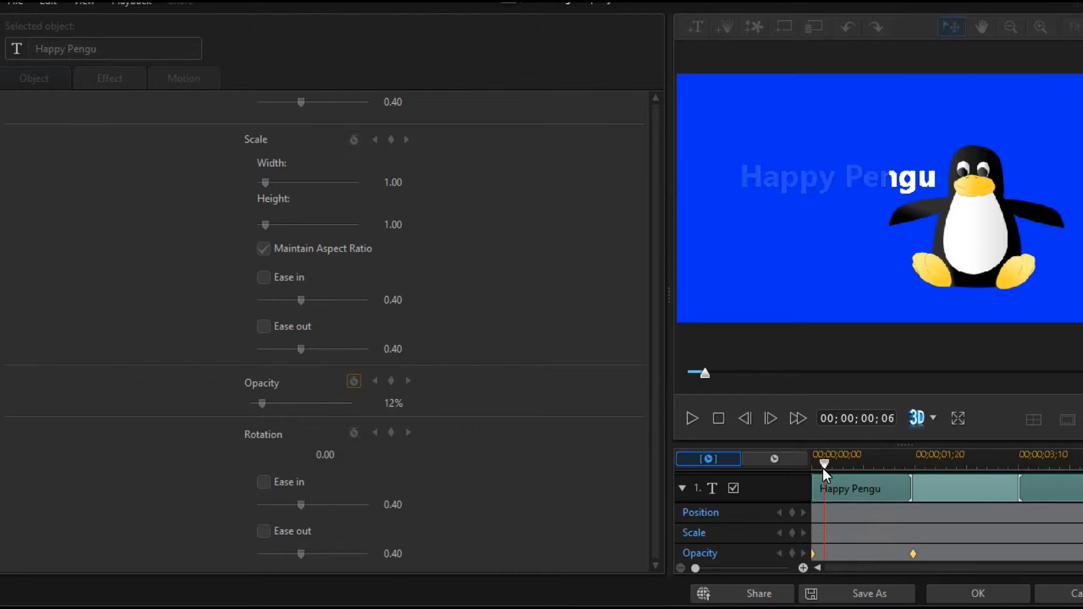
pyautogui.moveTo(825, 464); pyautogui.dragTo(869, 464)
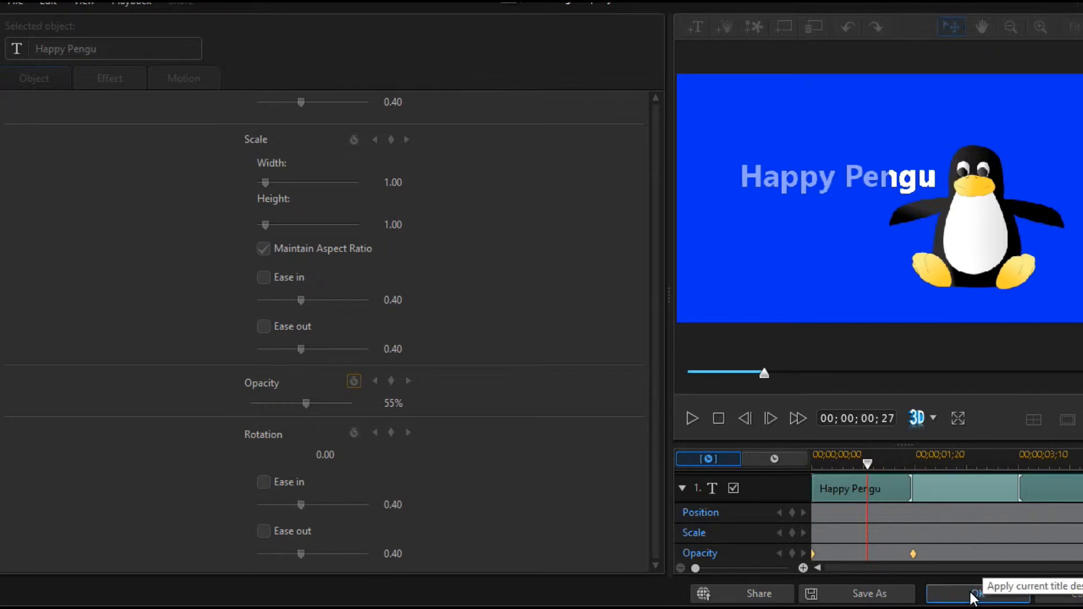
pyautogui.click(975, 593)
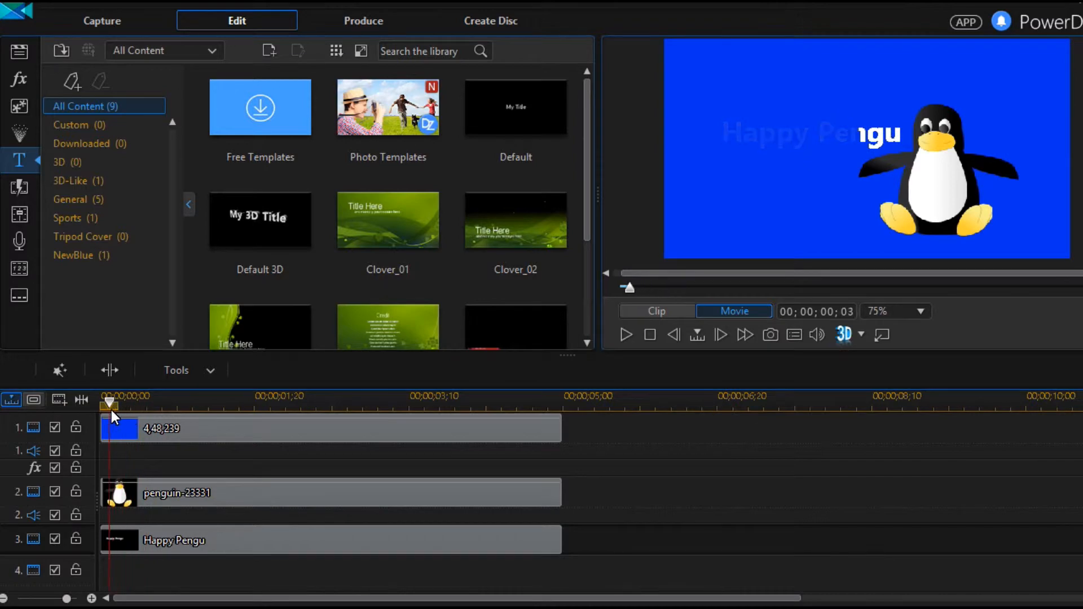
pyautogui.moveTo(108, 405); pyautogui.dragTo(295, 404)
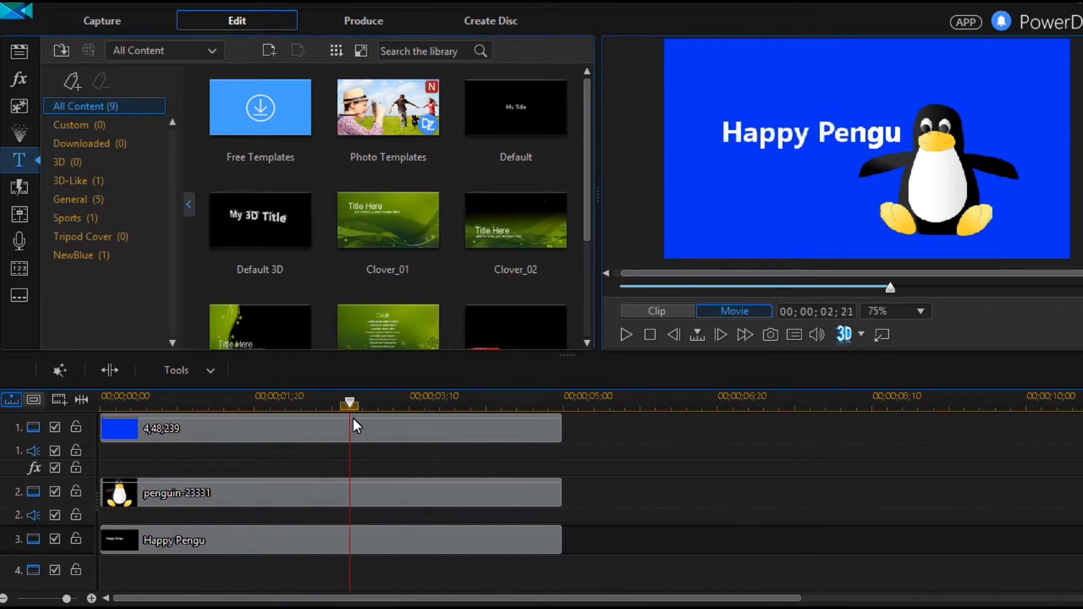
pyautogui.moveTo(349, 404); pyautogui.dragTo(157, 404)
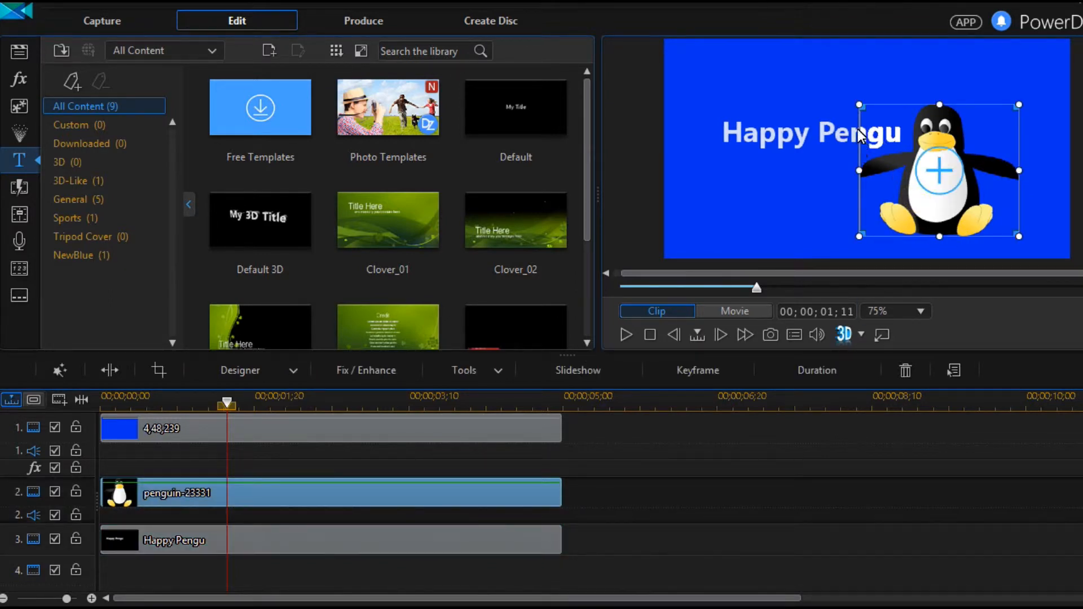
pyautogui.click(226, 403)
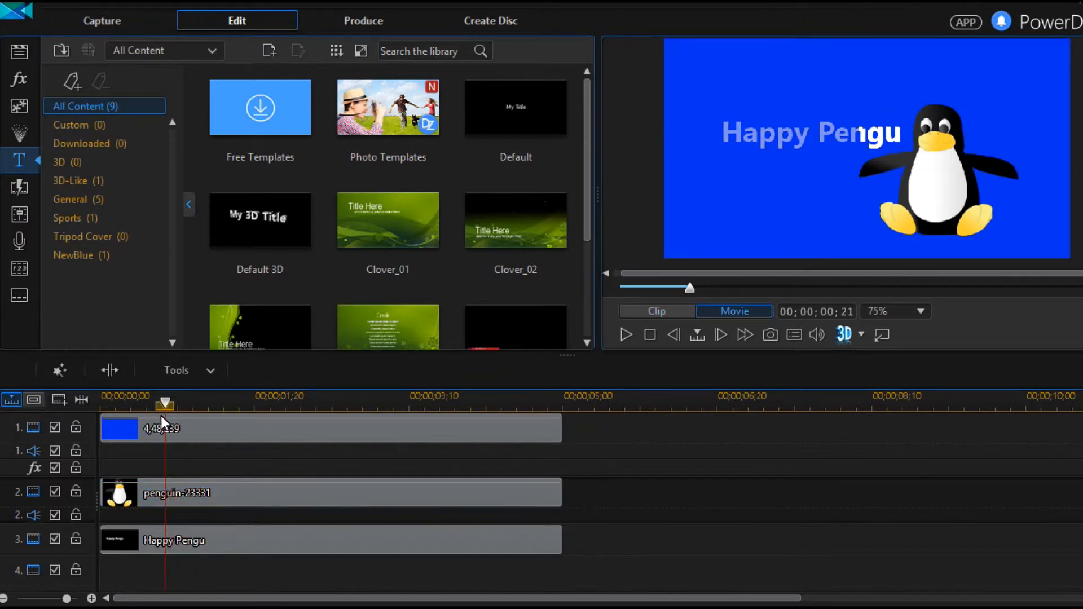
pyautogui.moveTo(164, 402); pyautogui.dragTo(141, 403)
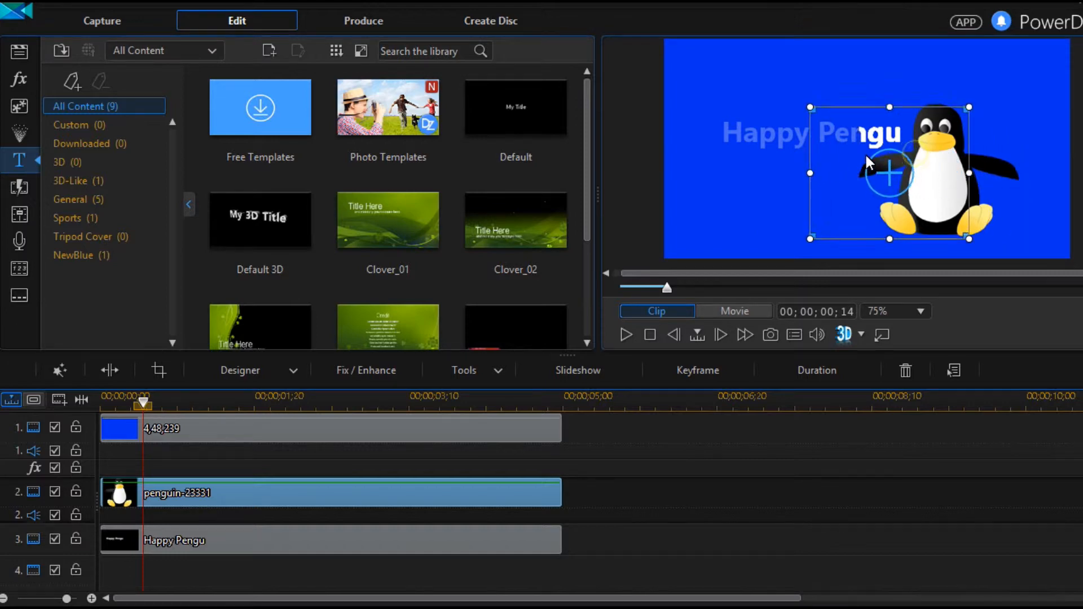
pyautogui.moveTo(892, 172); pyautogui.dragTo(862, 160)
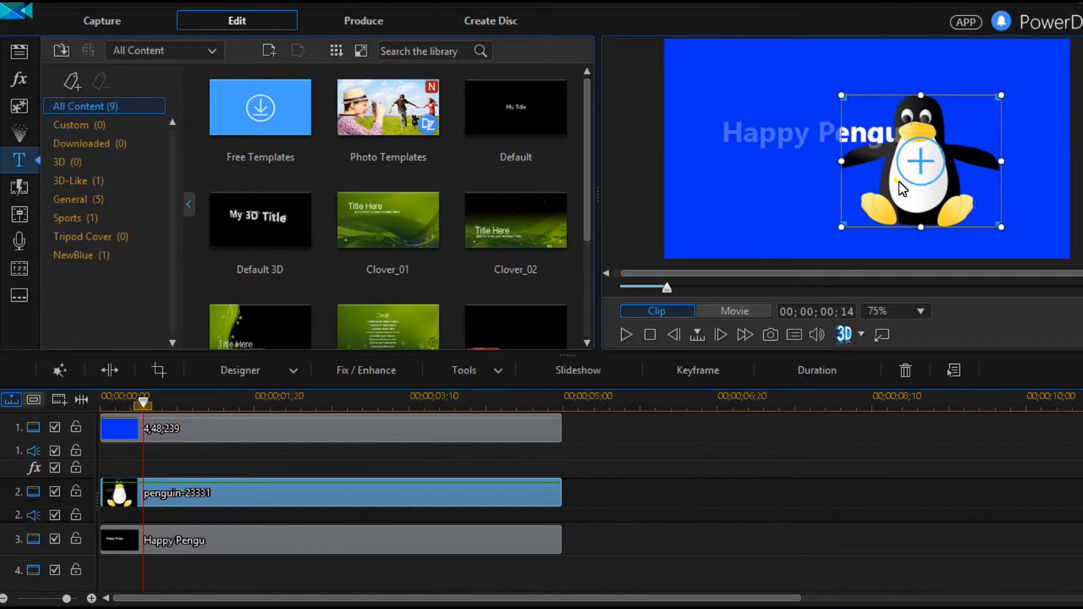
pyautogui.moveTo(923, 162); pyautogui.dragTo(937, 176)
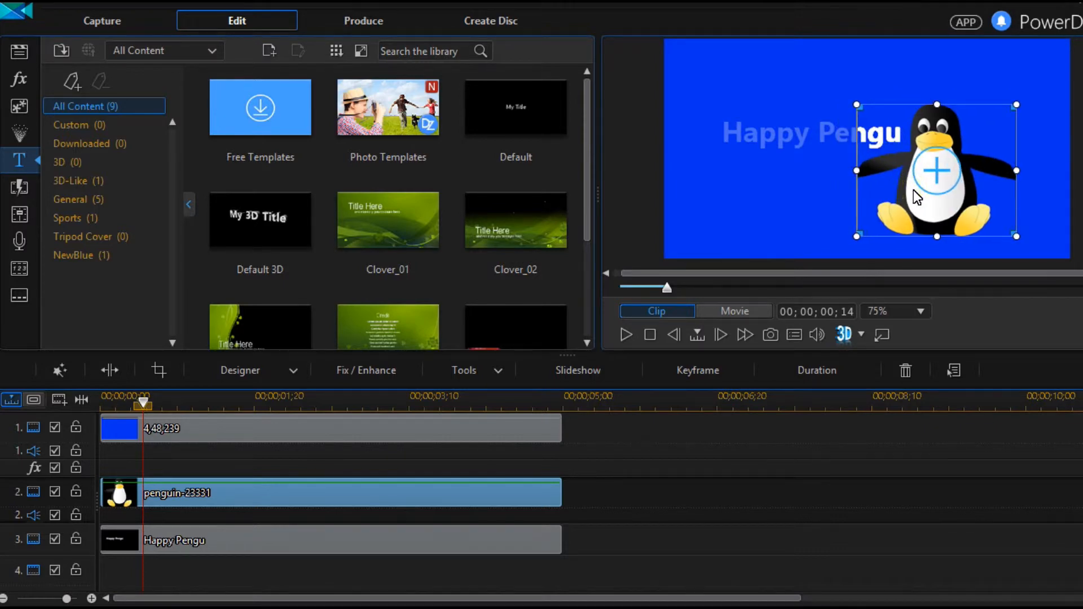
pyautogui.moveTo(357, 549)
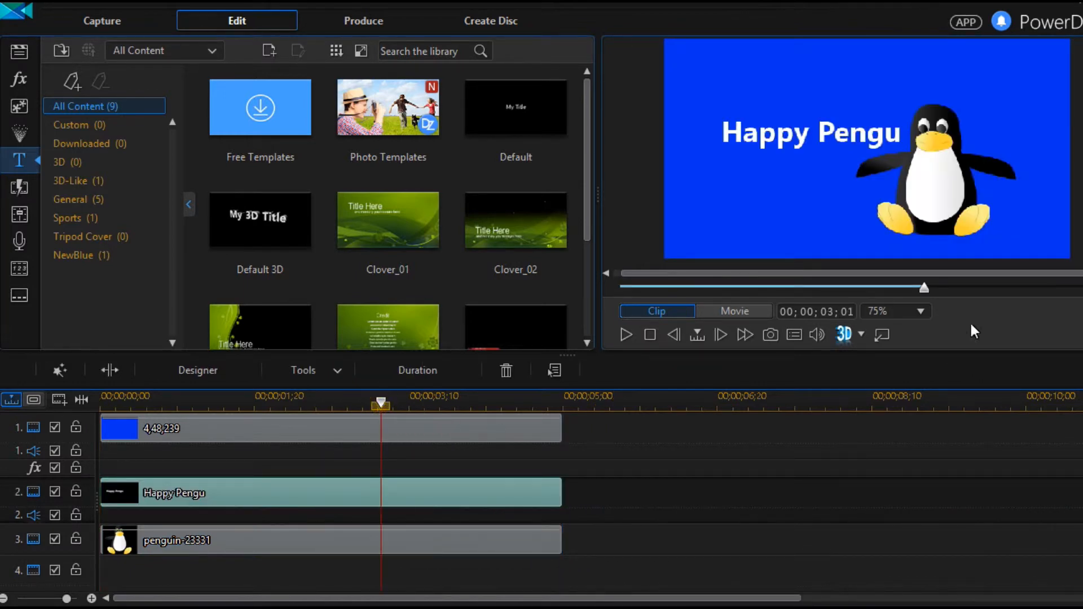
# Rewind to the movie start and scrub to preview the fade-in with the title on track 2
pyautogui.click(734, 310)
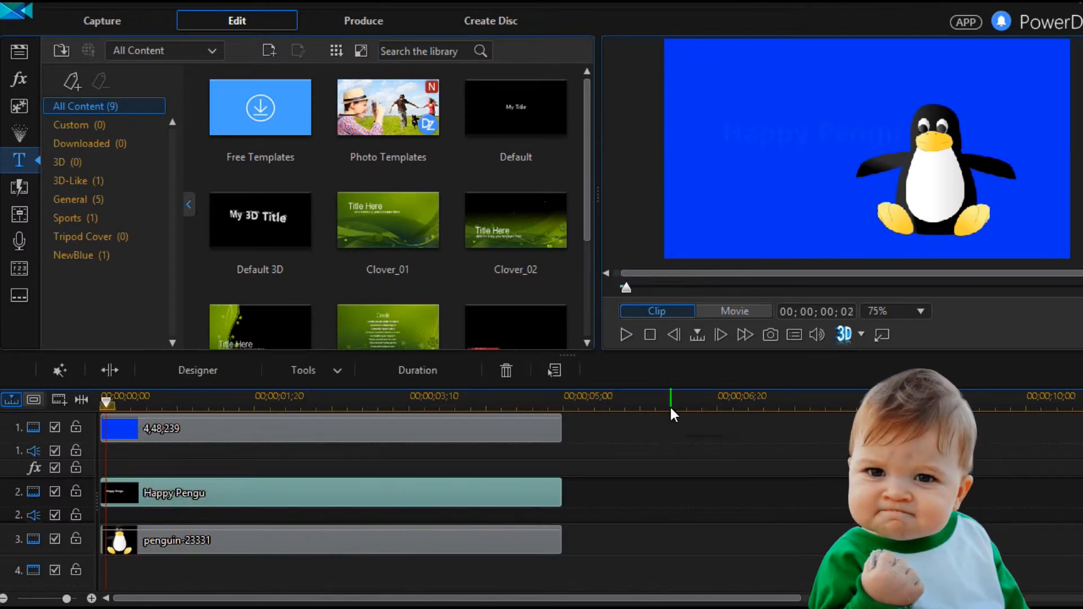
pyautogui.click(626, 335)
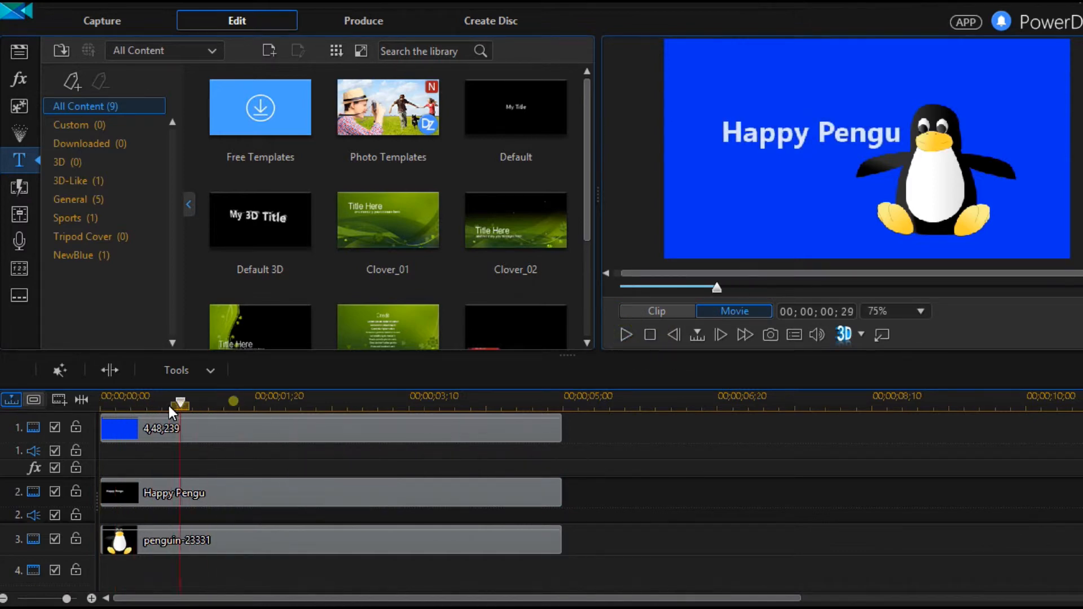
pyautogui.moveTo(179, 402); pyautogui.dragTo(133, 404)
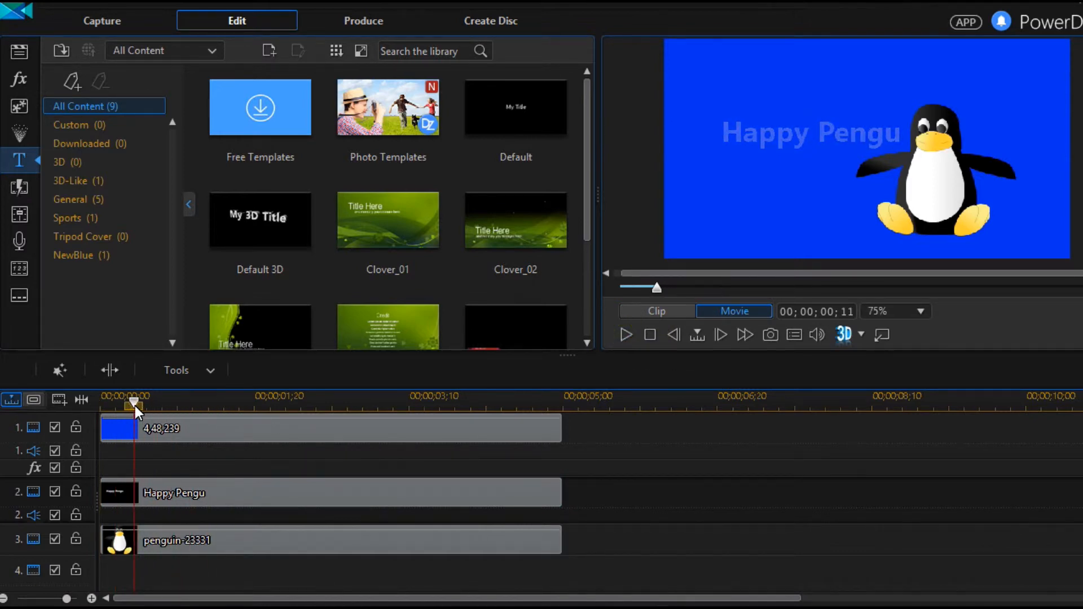
pyautogui.moveTo(387, 556)
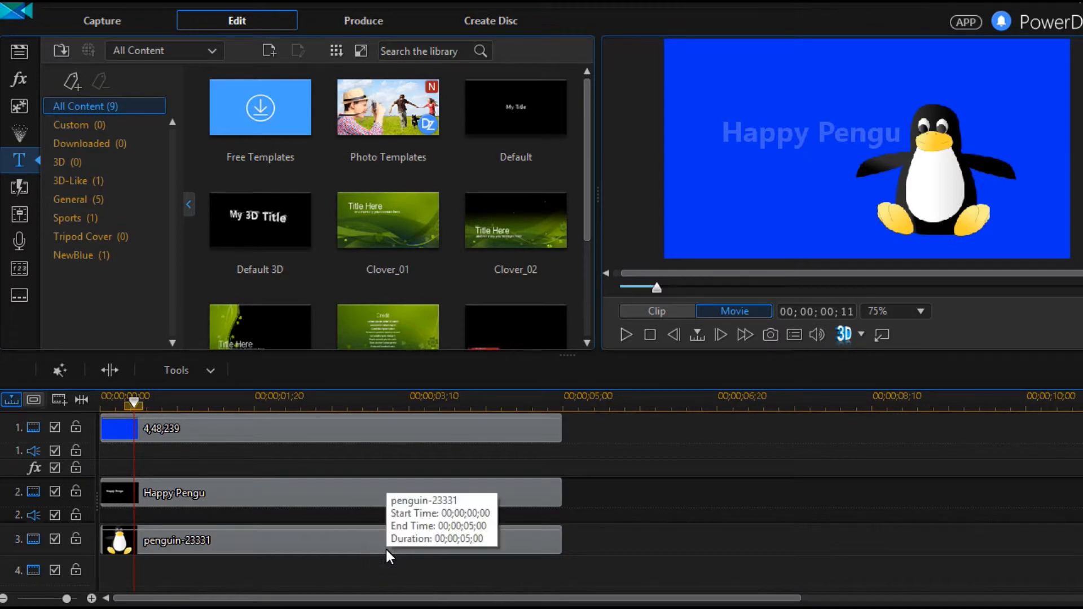
pyautogui.moveTo(394, 558)
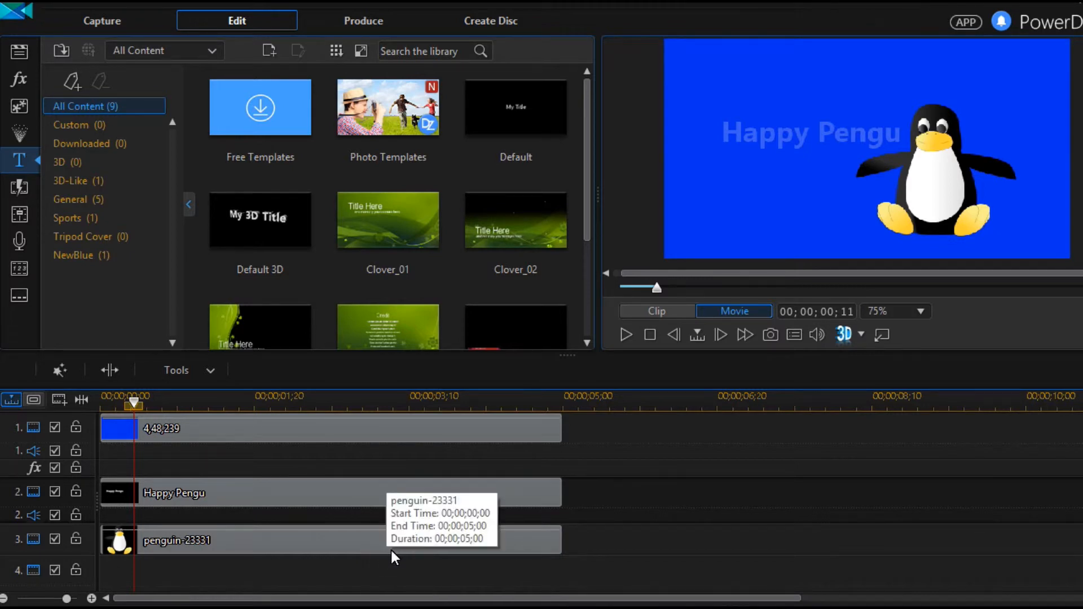
pyautogui.moveTo(294, 548)
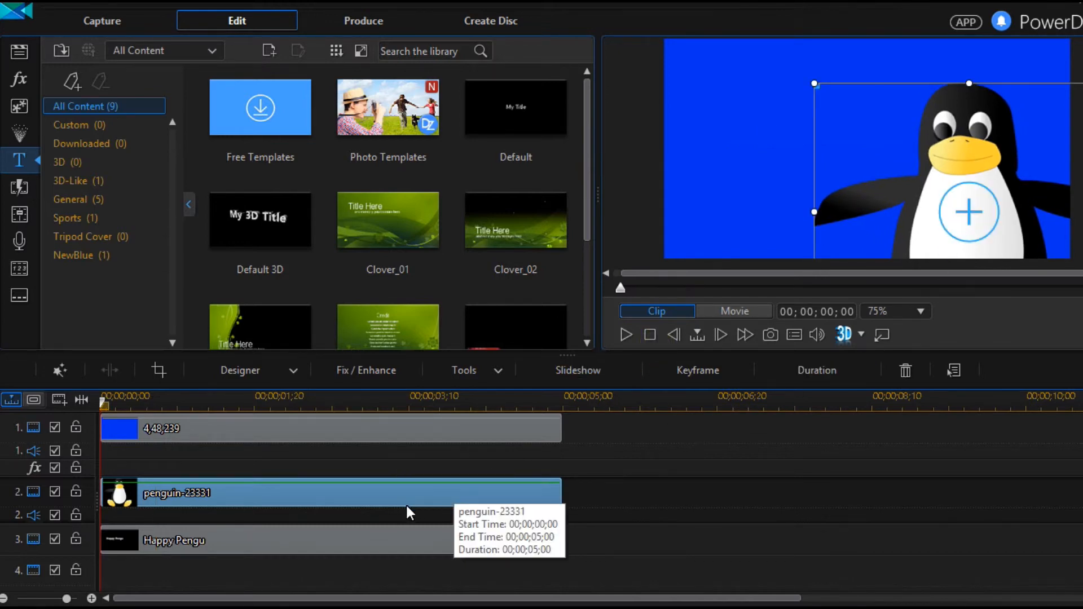
# Select the penguin clip, switch to Movie mode, and scrub from the start to watch the title fade in
pyautogui.click(734, 311)
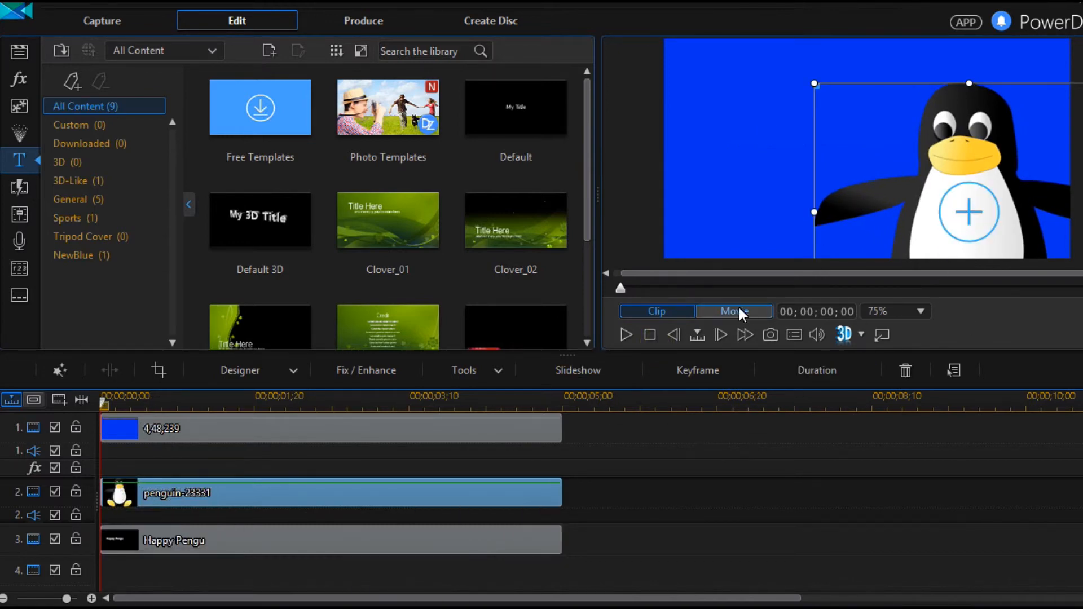
pyautogui.click(734, 311)
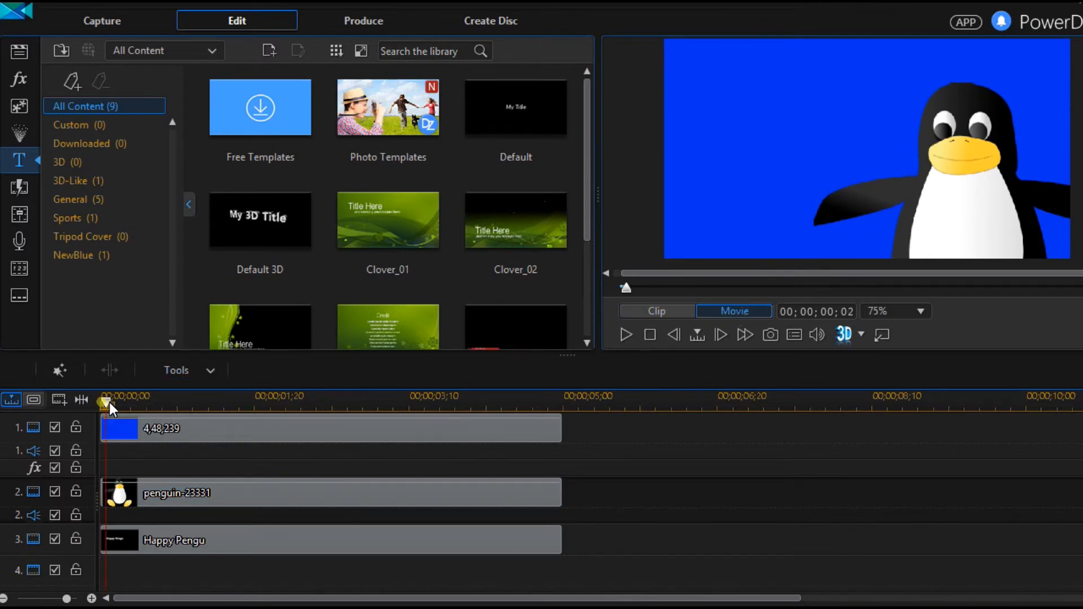
pyautogui.click(109, 404)
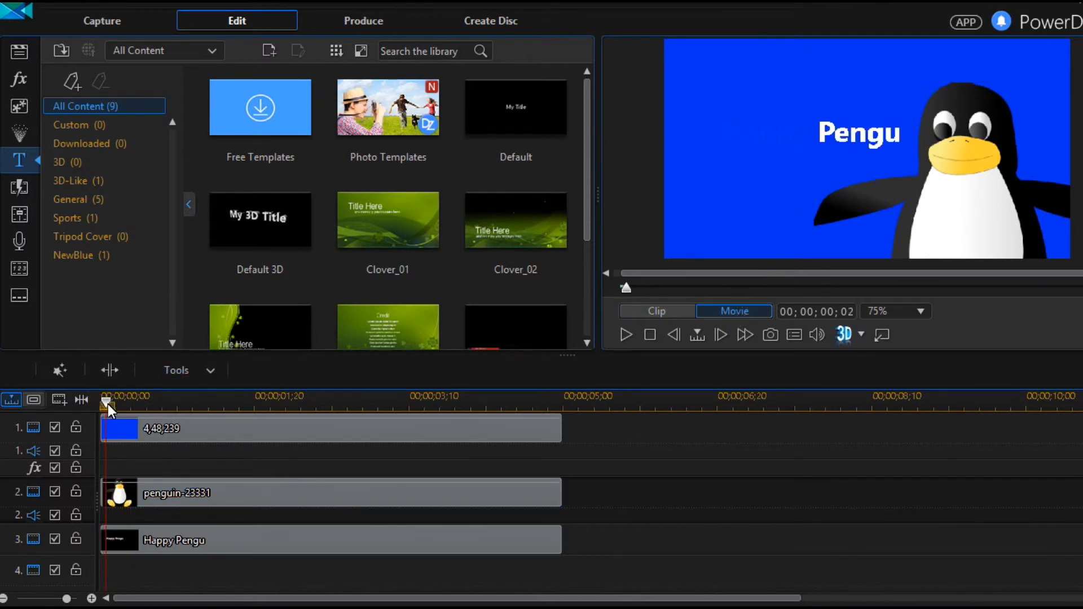
pyautogui.moveTo(108, 404); pyautogui.dragTo(210, 404)
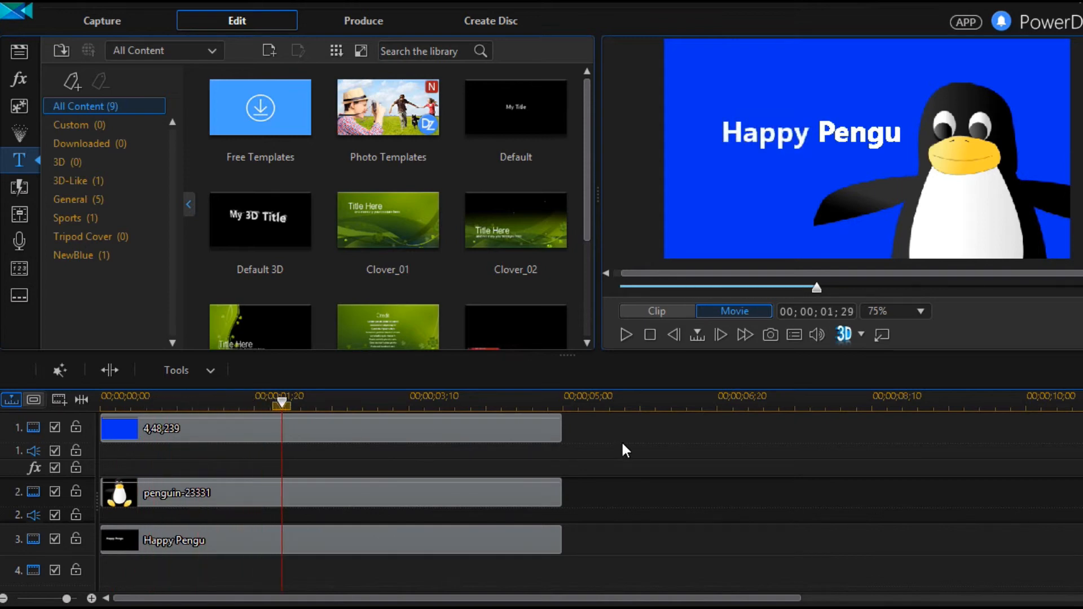
pyautogui.moveTo(984, 293)
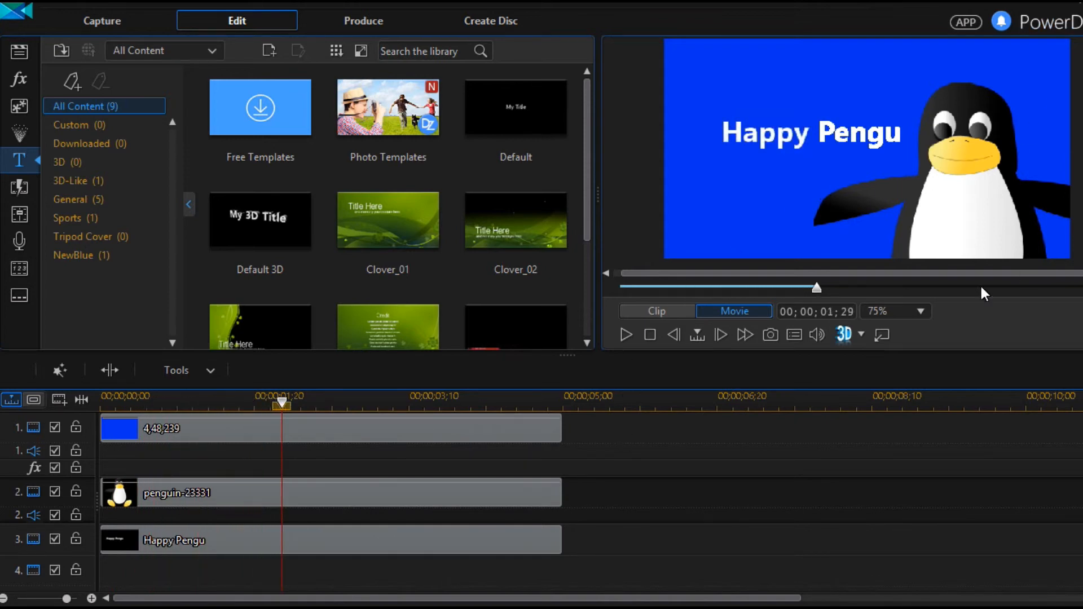
# Enlarge the preview magnification and scrub until the Happy Pengu title is fully visible
pyautogui.click(927, 310)
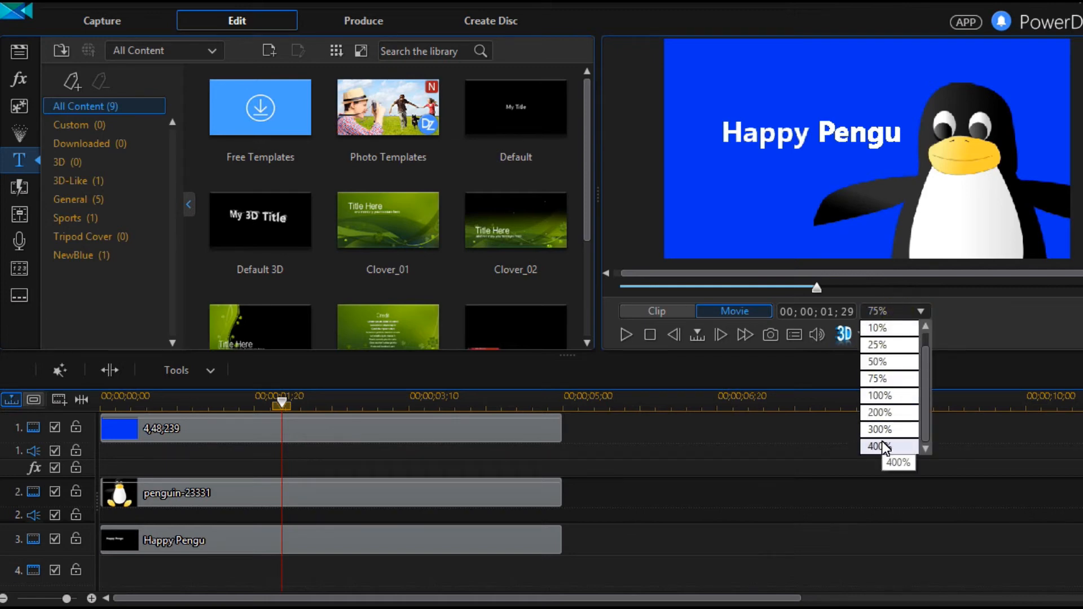
pyautogui.click(878, 395)
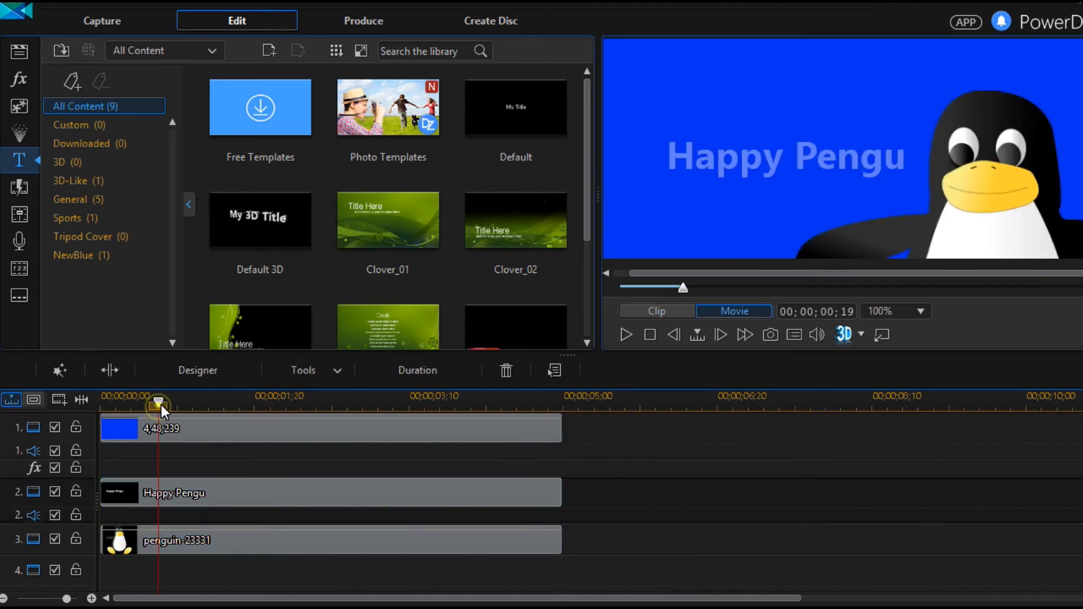
pyautogui.moveTo(160, 406); pyautogui.dragTo(207, 405)
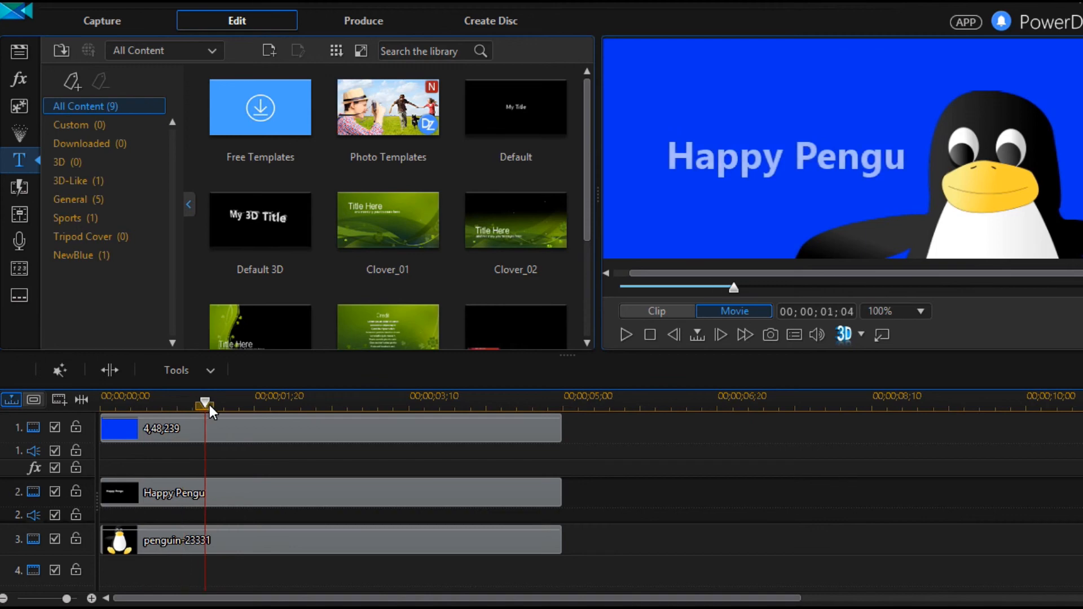
pyautogui.moveTo(205, 404); pyautogui.dragTo(359, 404)
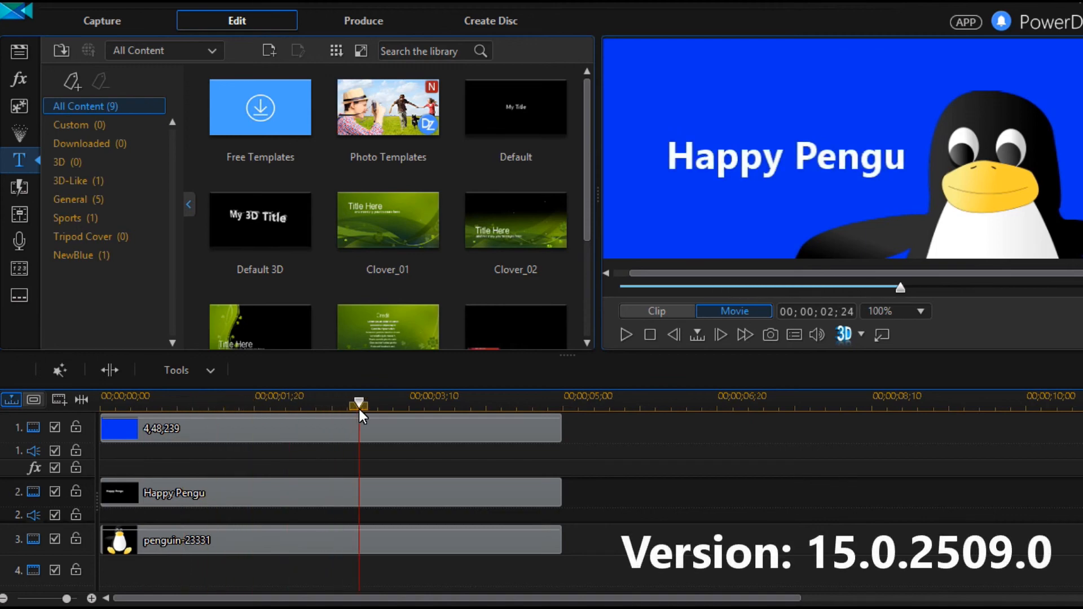